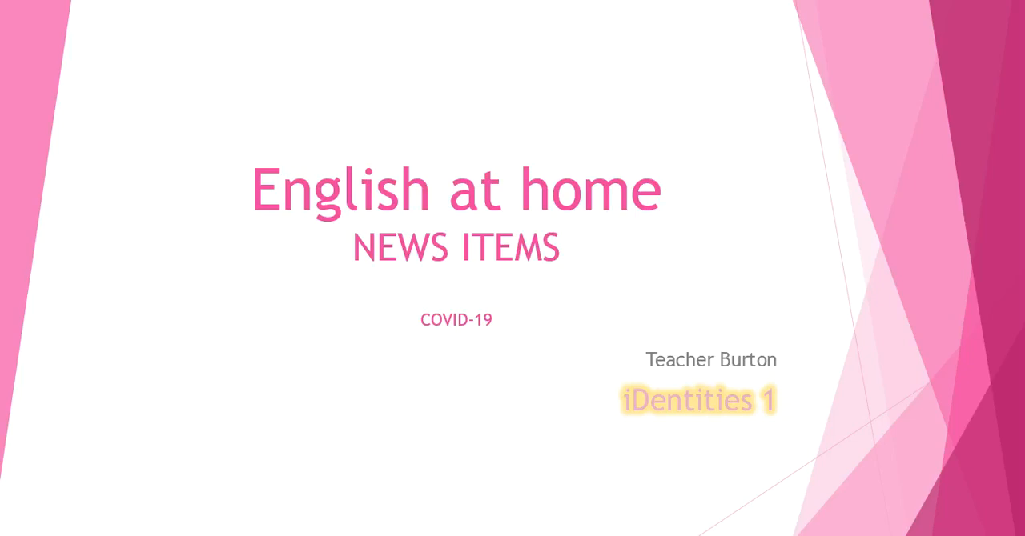
{"action": "mouse_move", "coordinate": [447, 451]}
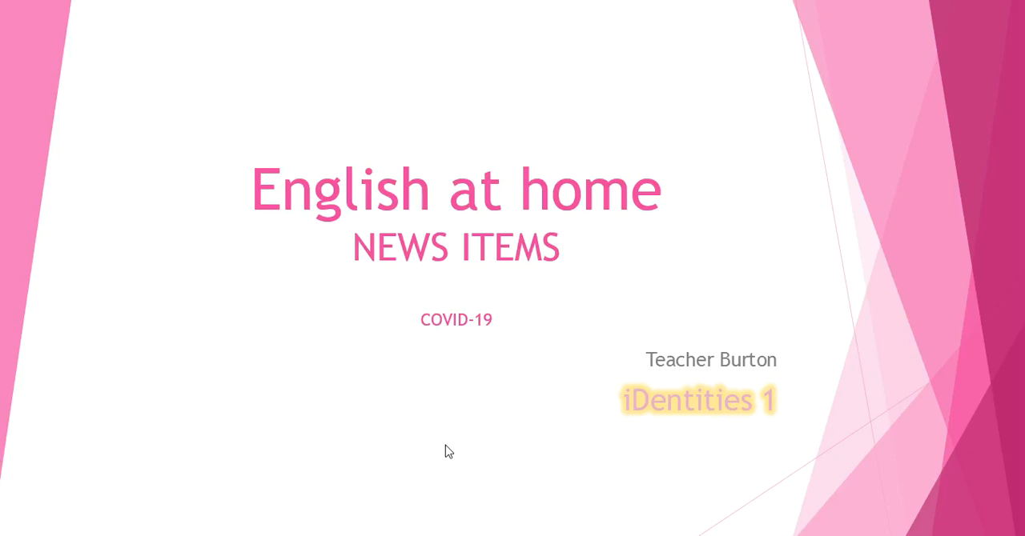
{"action": "mouse_move", "coordinate": [539, 499]}
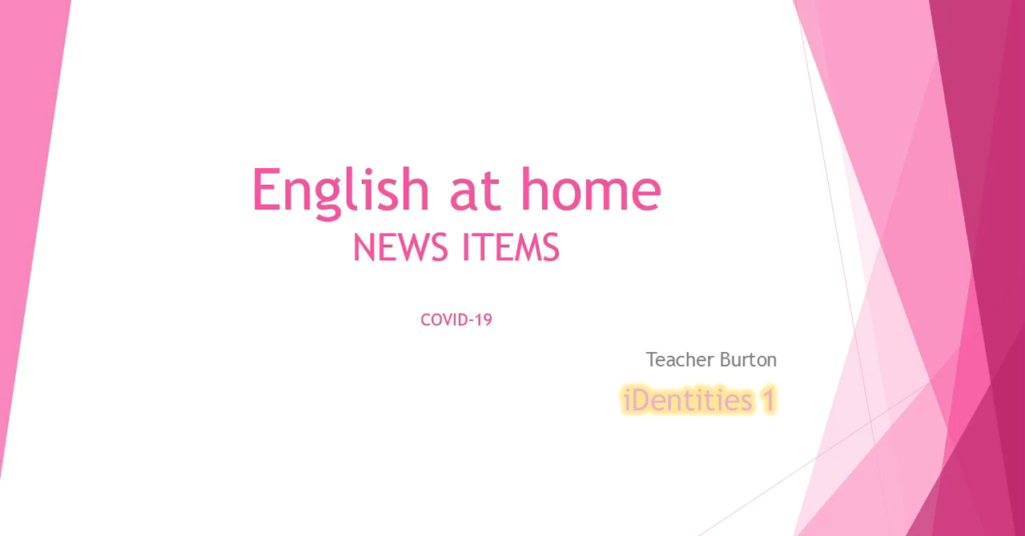
{"action": "mouse_move", "coordinate": [388, 452]}
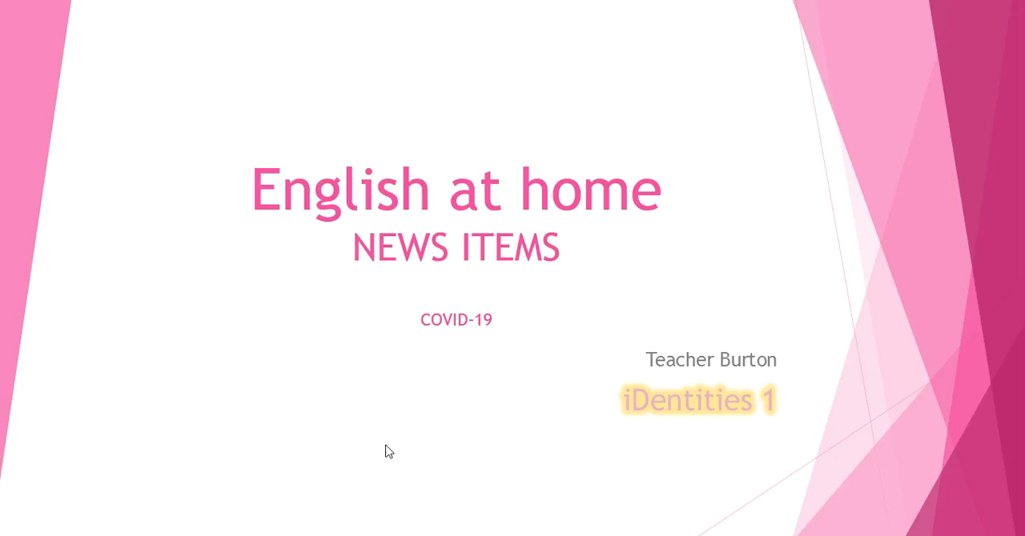
{"action": "mouse_move", "coordinate": [801, 516]}
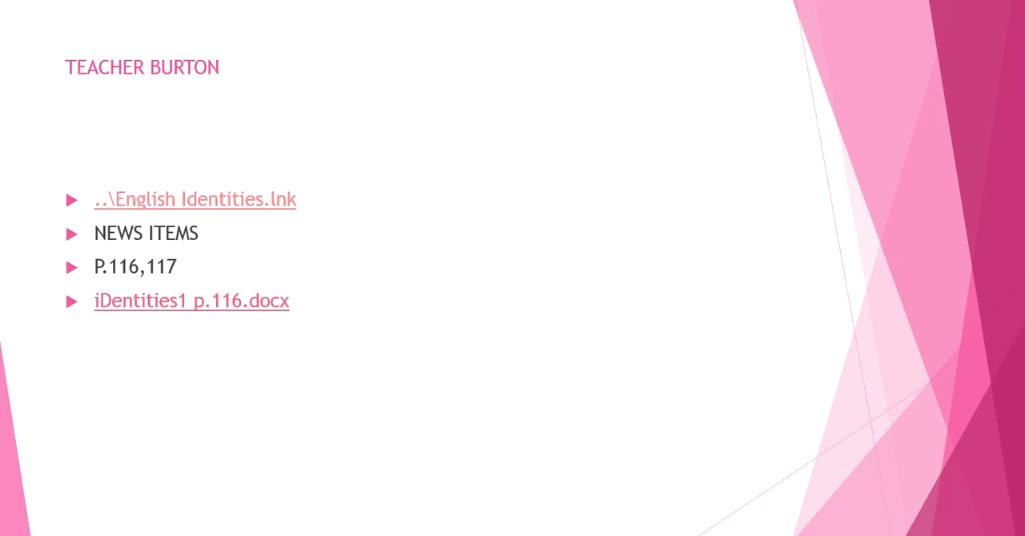
{"action": "mouse_move", "coordinate": [166, 233]}
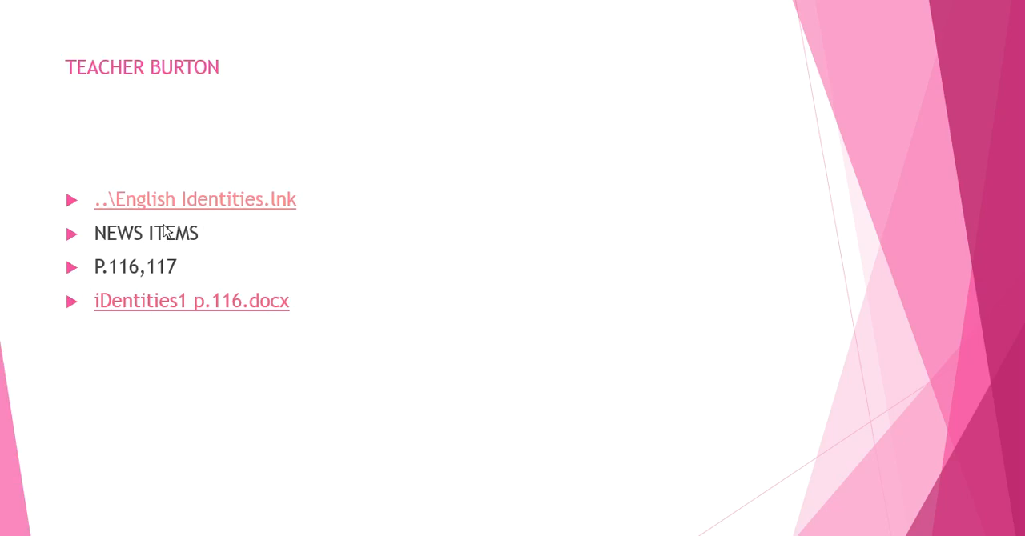
{"action": "mouse_move", "coordinate": [124, 283]}
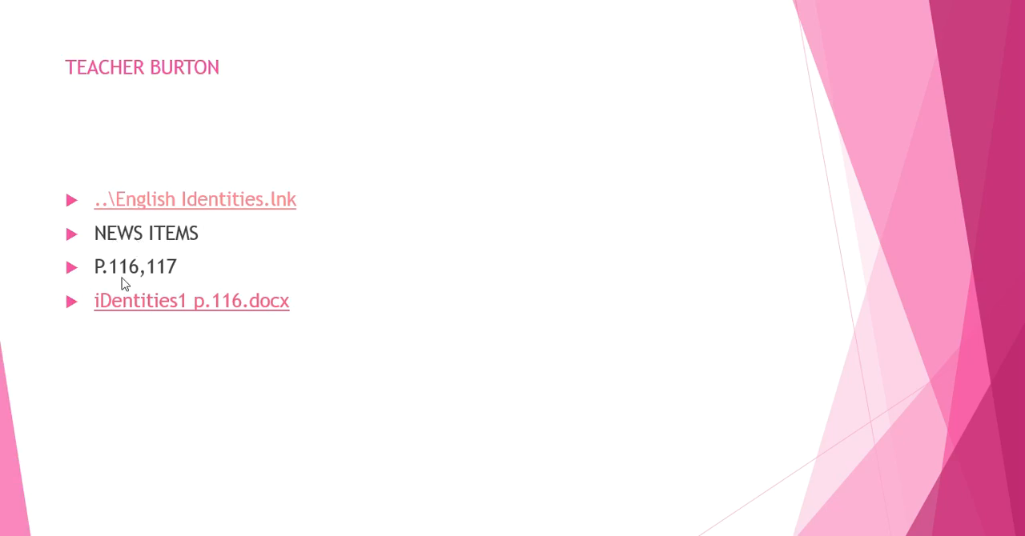
{"action": "mouse_move", "coordinate": [153, 280]}
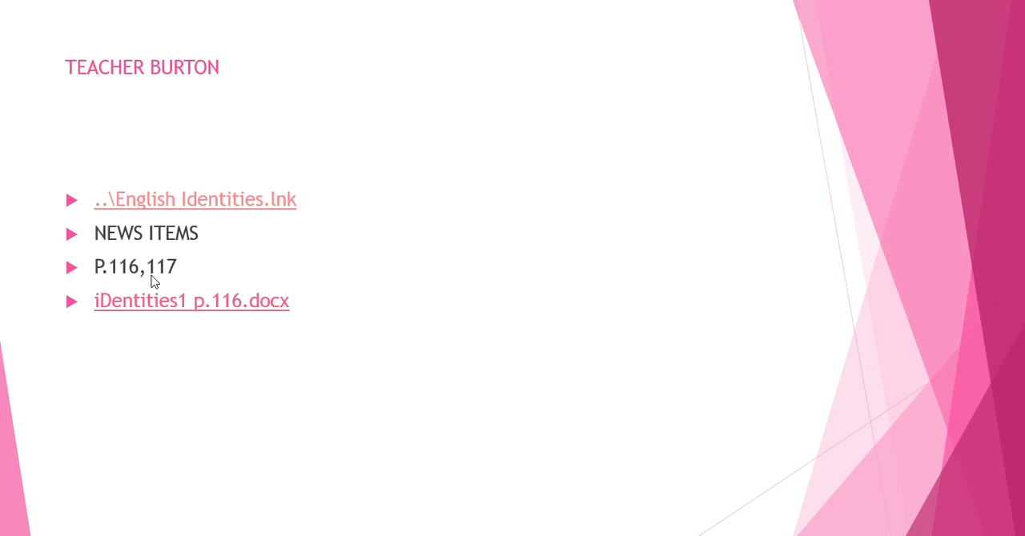
{"action": "mouse_move", "coordinate": [190, 262]}
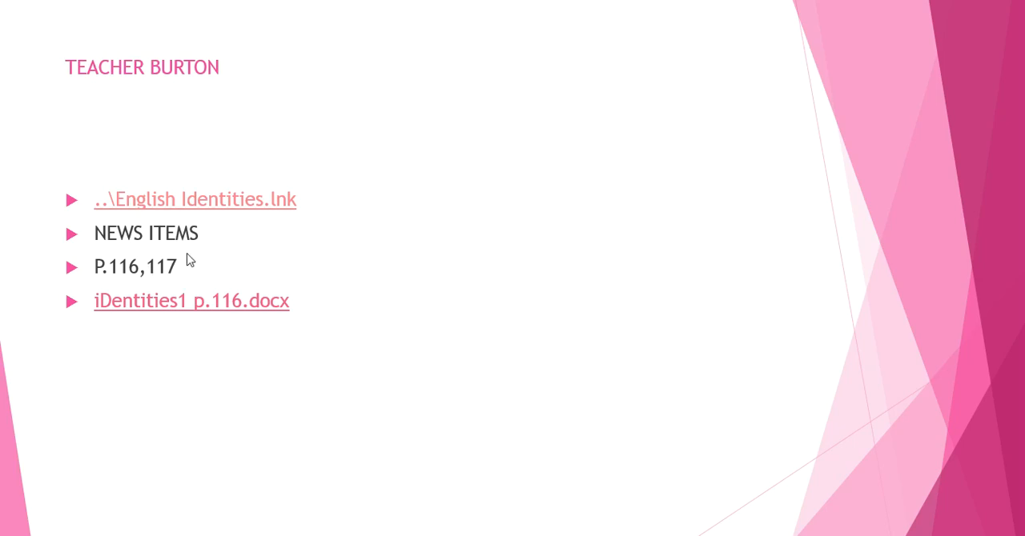
{"action": "mouse_move", "coordinate": [216, 308]}
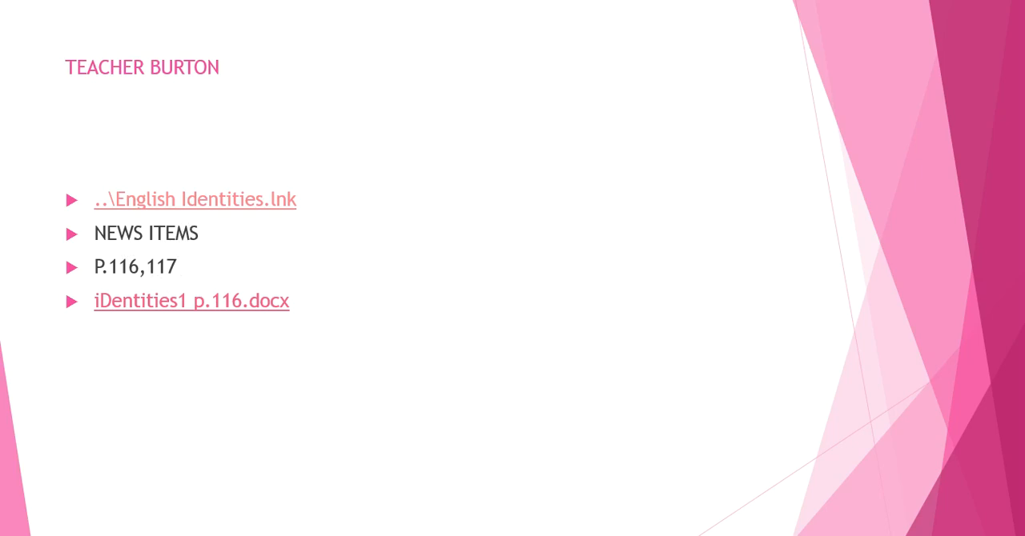
- Launch the English Identities digital book from the slide's hyperlink
{"action": "left_click", "coordinate": [195, 199]}
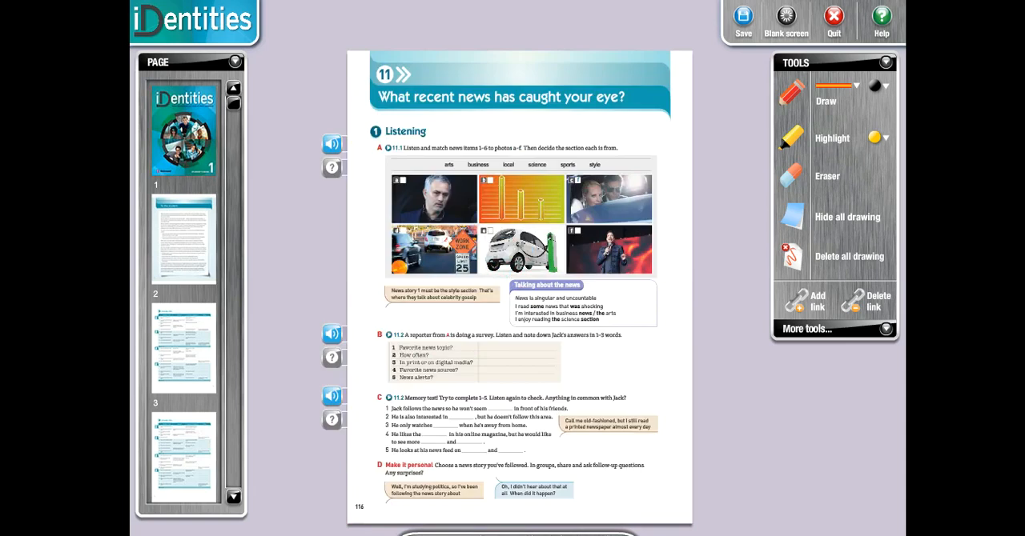
{"action": "mouse_move", "coordinate": [787, 474]}
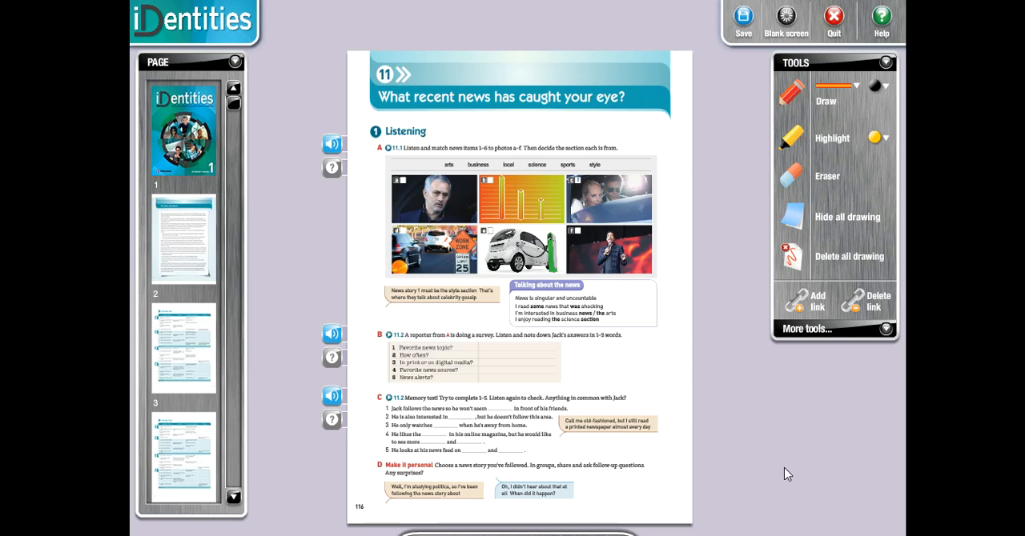
{"action": "mouse_move", "coordinate": [813, 479]}
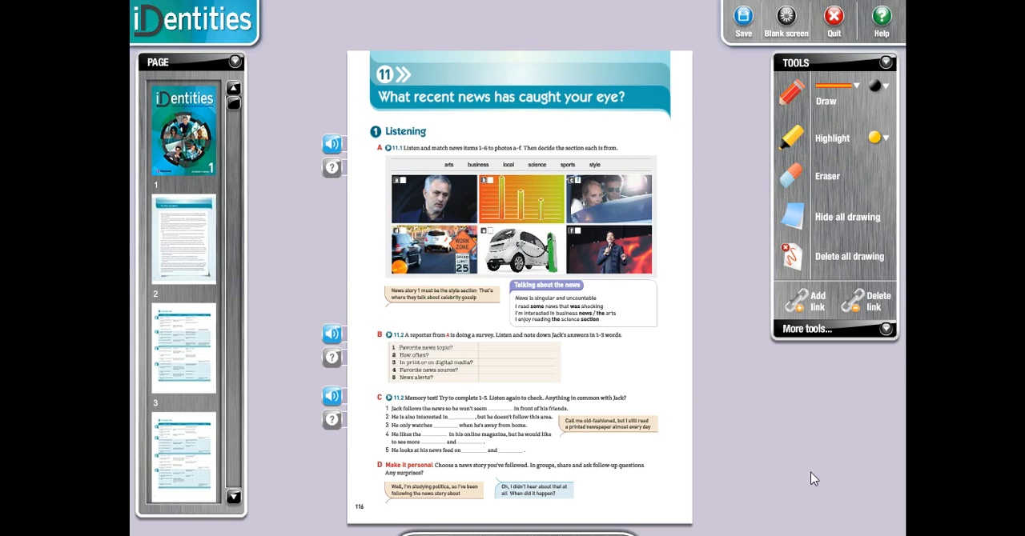
{"action": "mouse_move", "coordinate": [414, 109]}
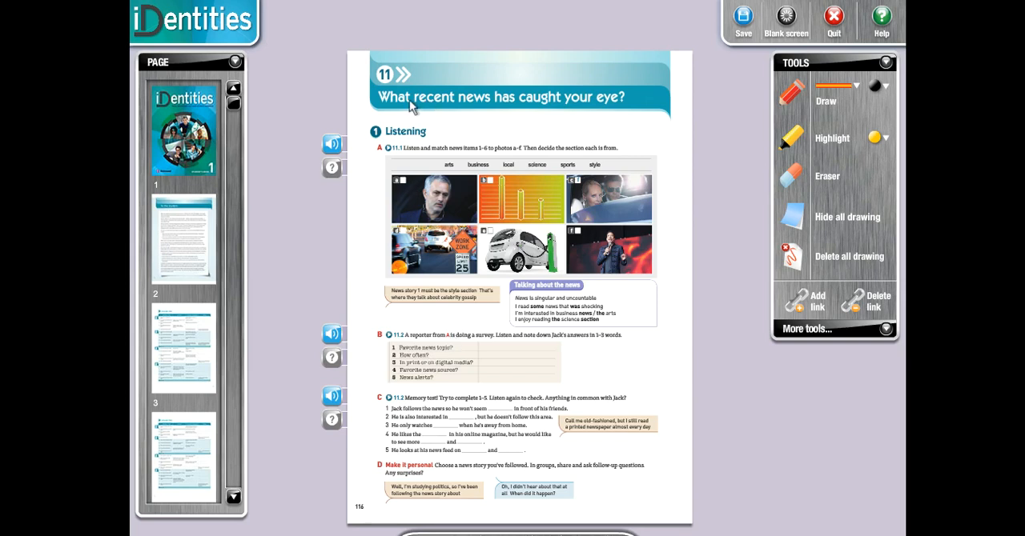
{"action": "mouse_move", "coordinate": [583, 115]}
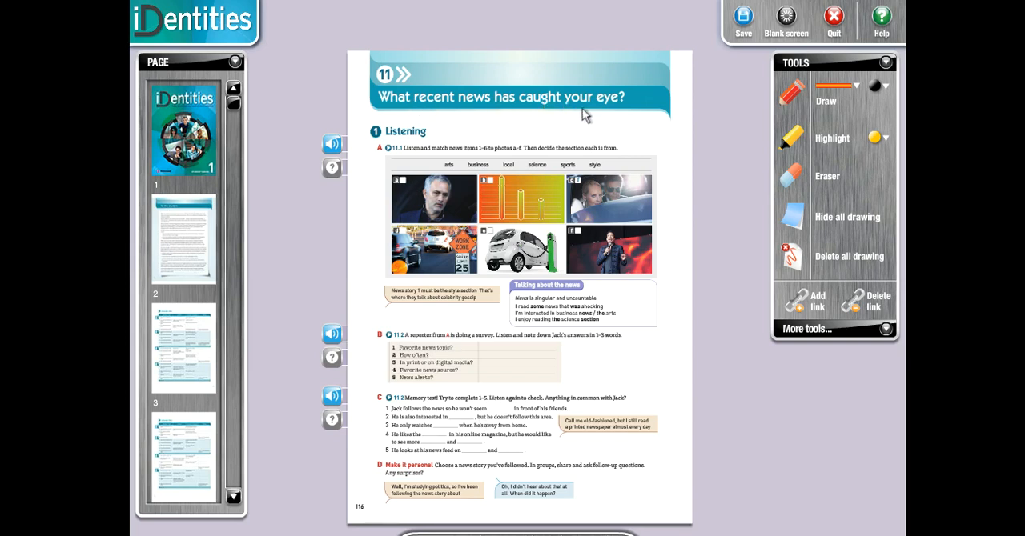
{"action": "mouse_move", "coordinate": [406, 164]}
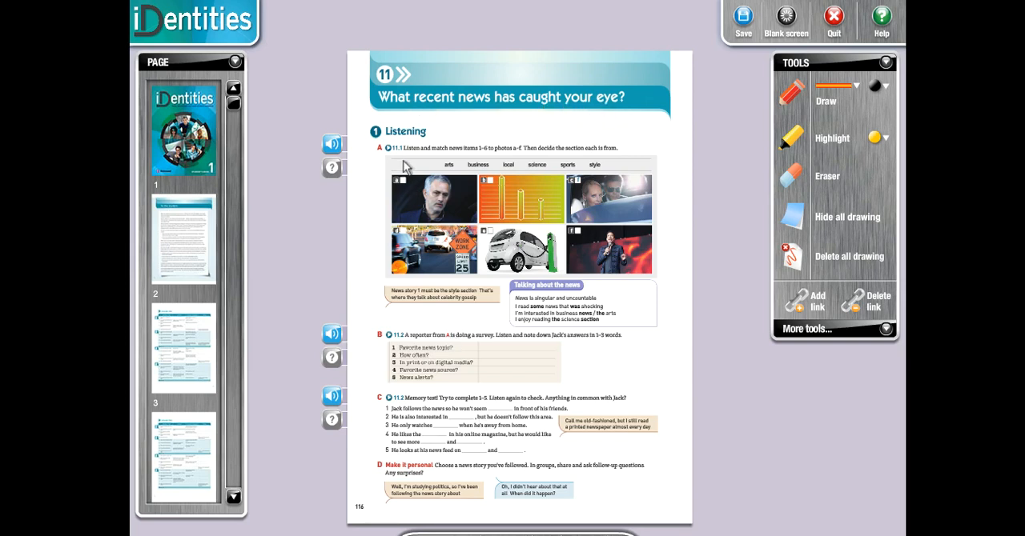
{"action": "mouse_move", "coordinate": [516, 346]}
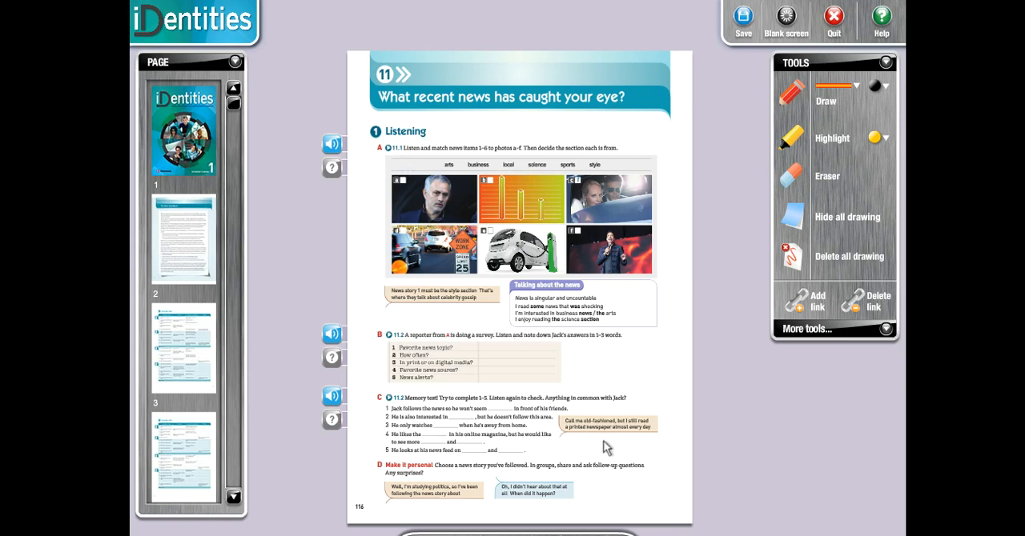
{"action": "mouse_move", "coordinate": [575, 508]}
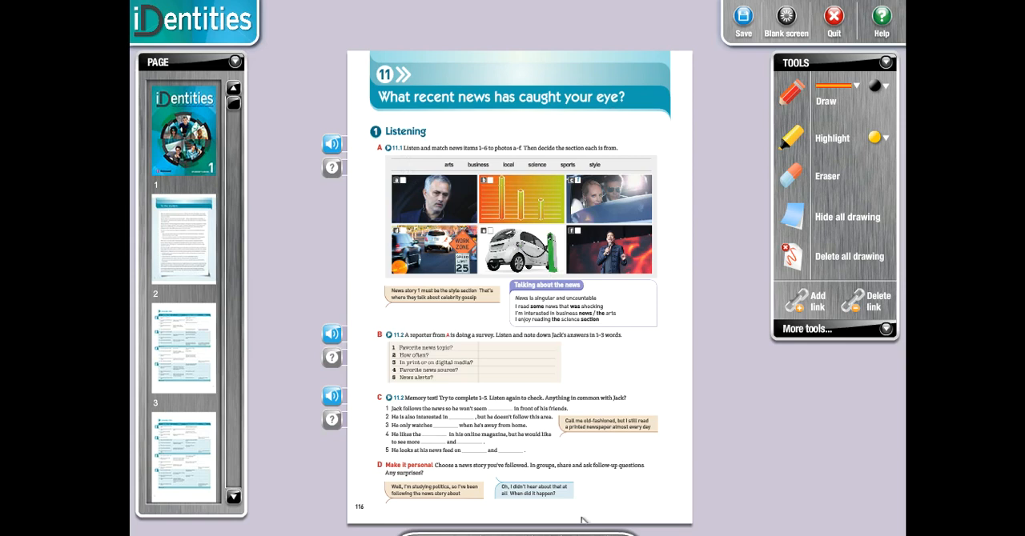
{"action": "mouse_move", "coordinate": [428, 160]}
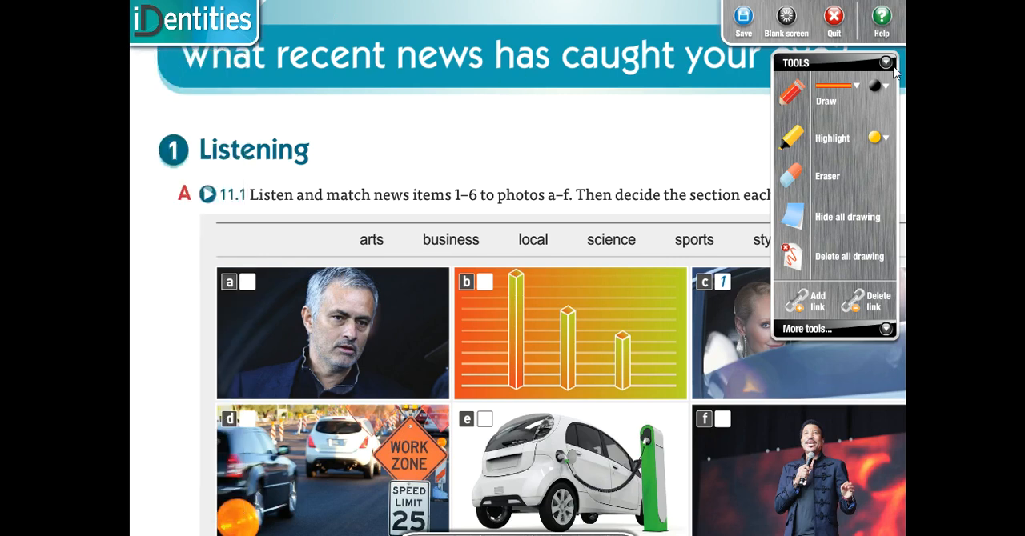
- Close the drawing tools panel and scroll to show all of page 116
{"action": "left_click", "coordinate": [888, 62]}
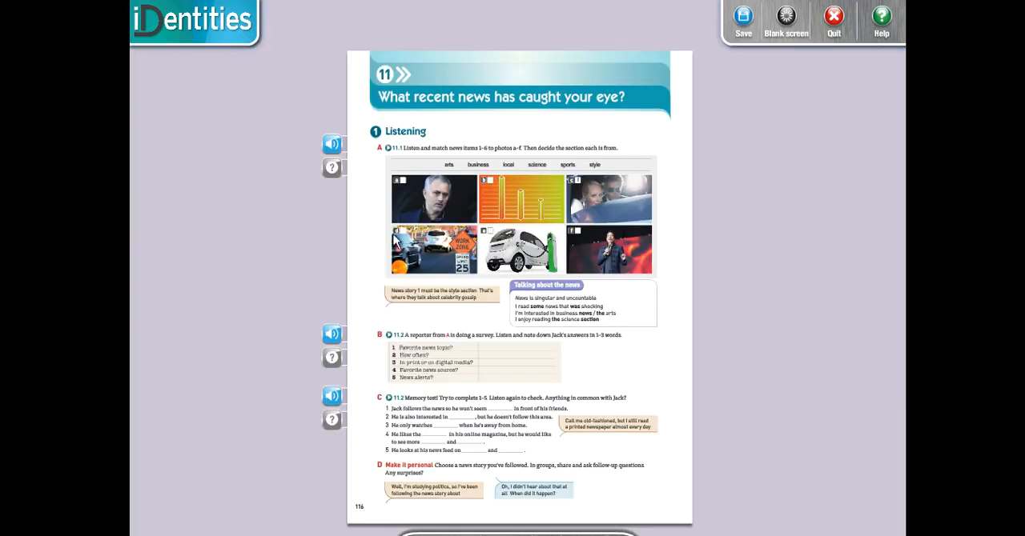
{"action": "mouse_move", "coordinate": [364, 232]}
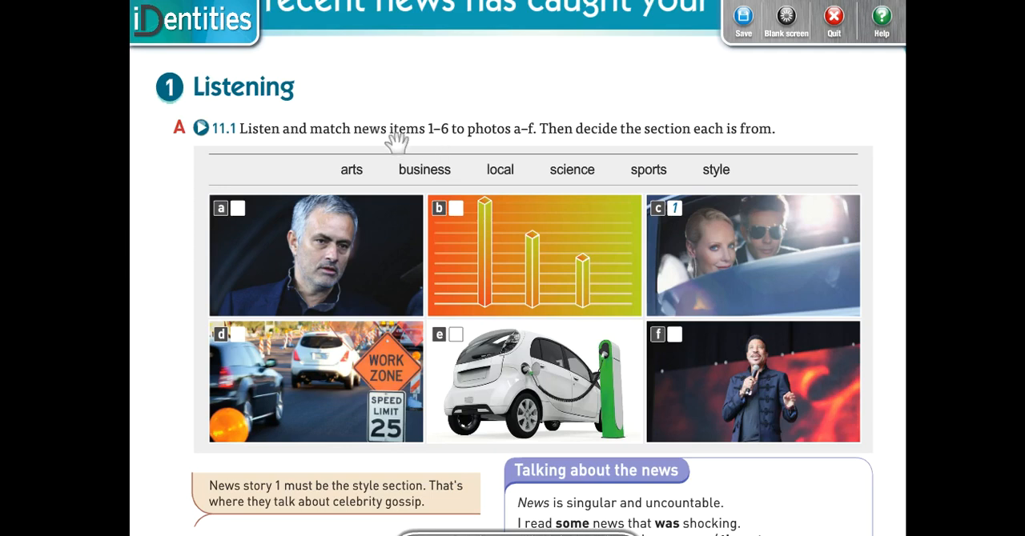
{"action": "mouse_move", "coordinate": [392, 169]}
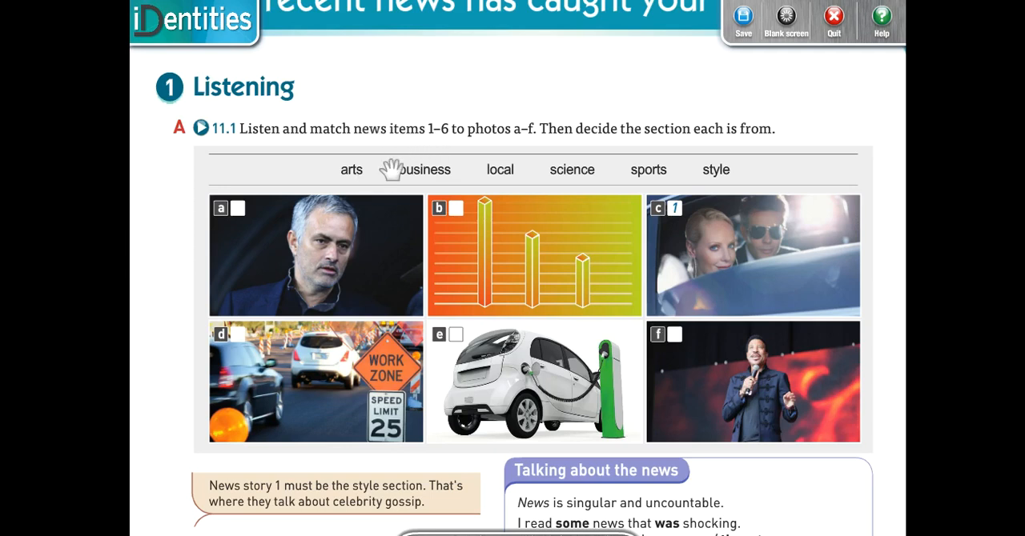
{"action": "mouse_move", "coordinate": [561, 183]}
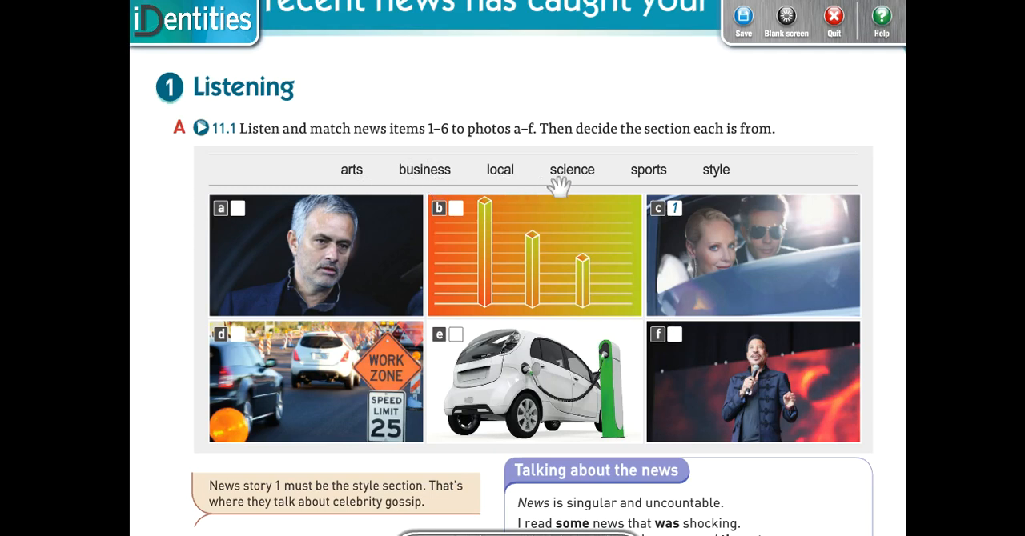
{"action": "mouse_move", "coordinate": [681, 194]}
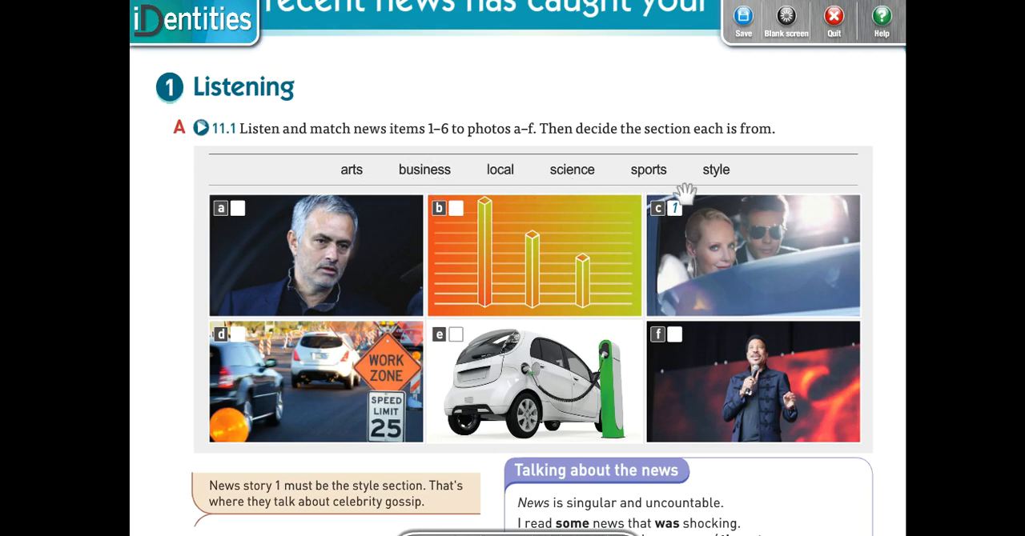
{"action": "mouse_move", "coordinate": [648, 158]}
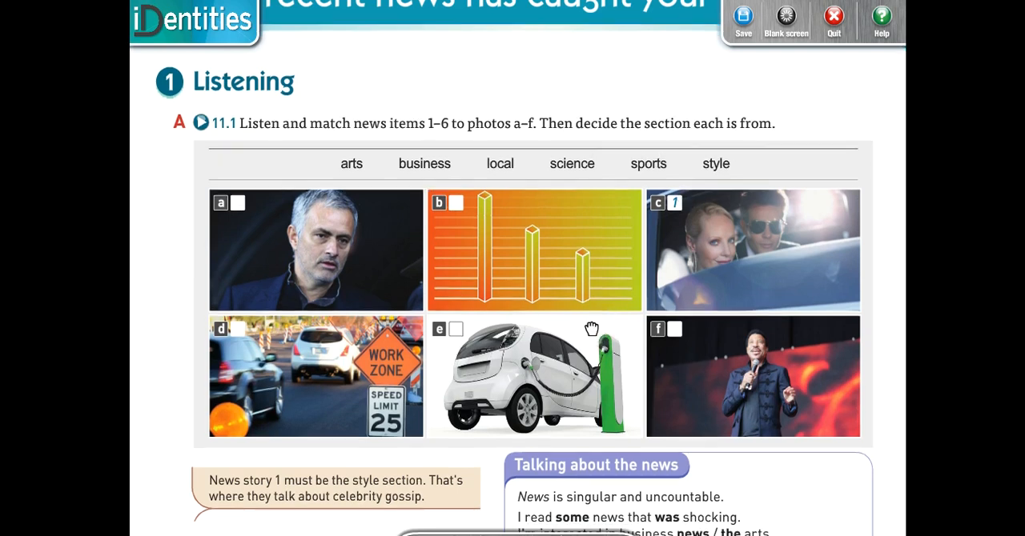
{"action": "scroll", "scroll_direction": "down", "scroll_amount": 3}
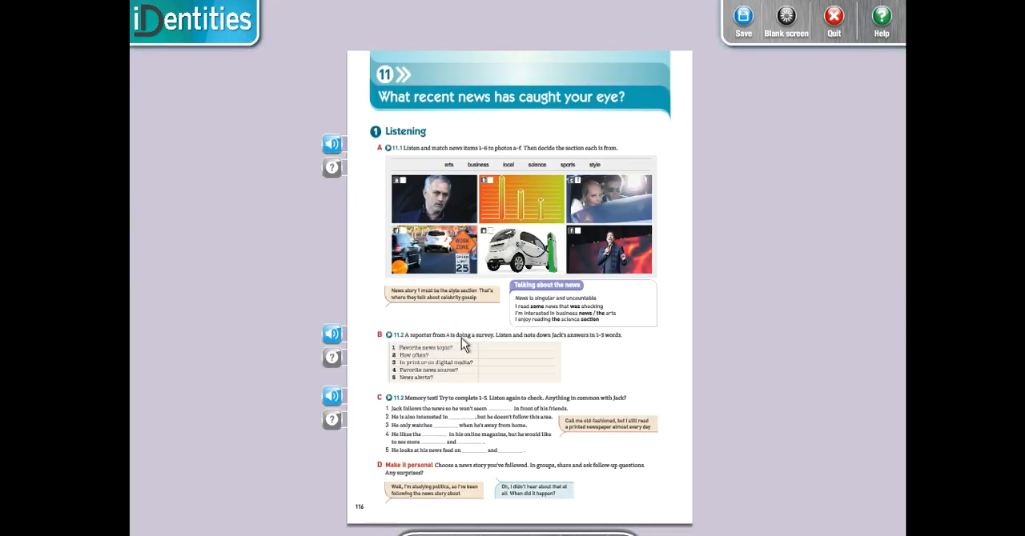
- Play listening track 11.1 for exercise A through to the end
{"action": "left_click", "coordinate": [332, 144]}
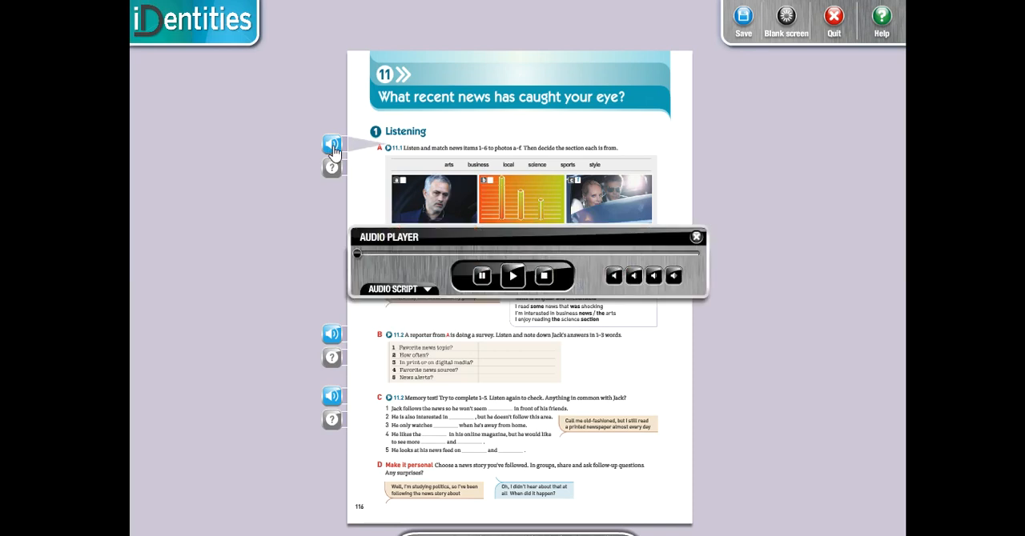
{"action": "left_click", "coordinate": [512, 275]}
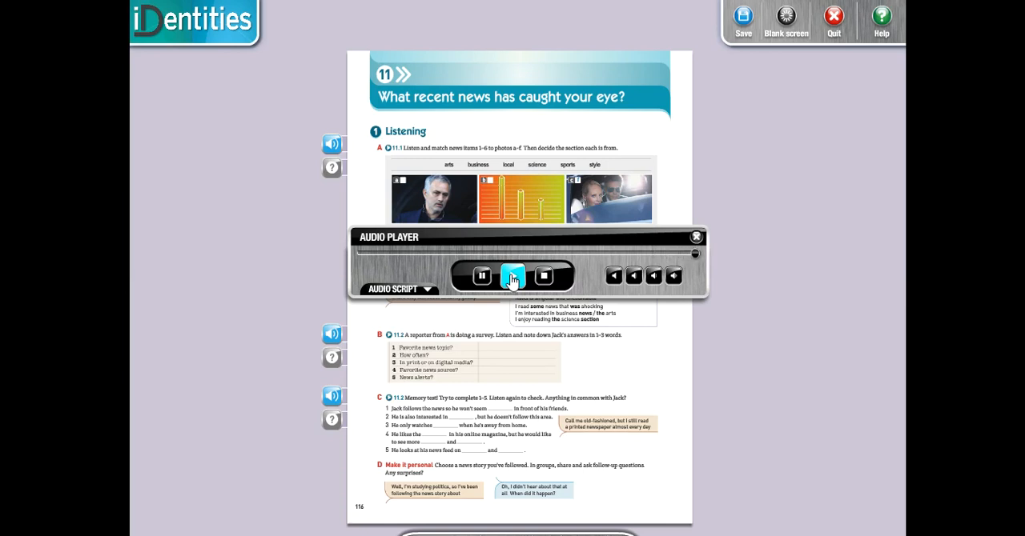
{"action": "left_click", "coordinate": [511, 275]}
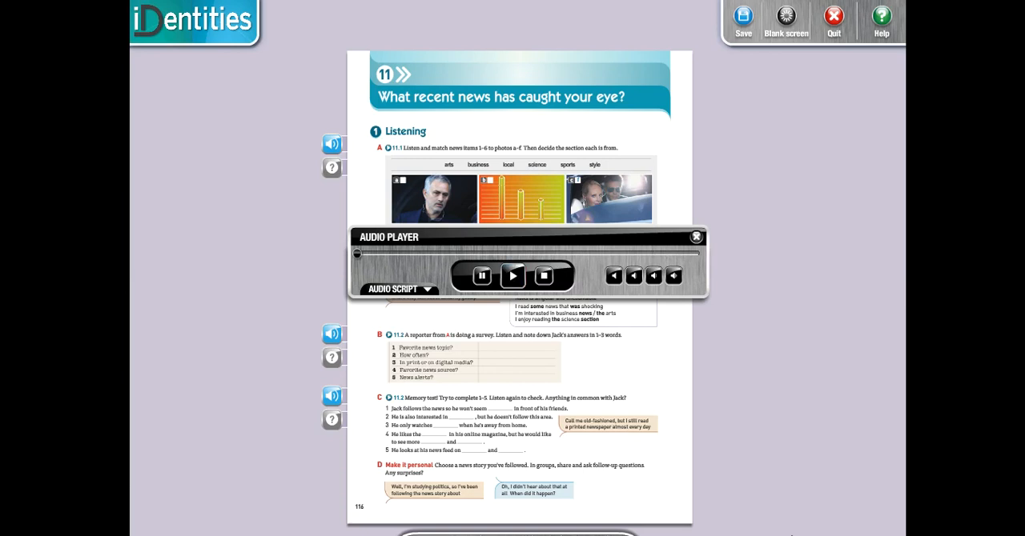
{"action": "mouse_move", "coordinate": [711, 369]}
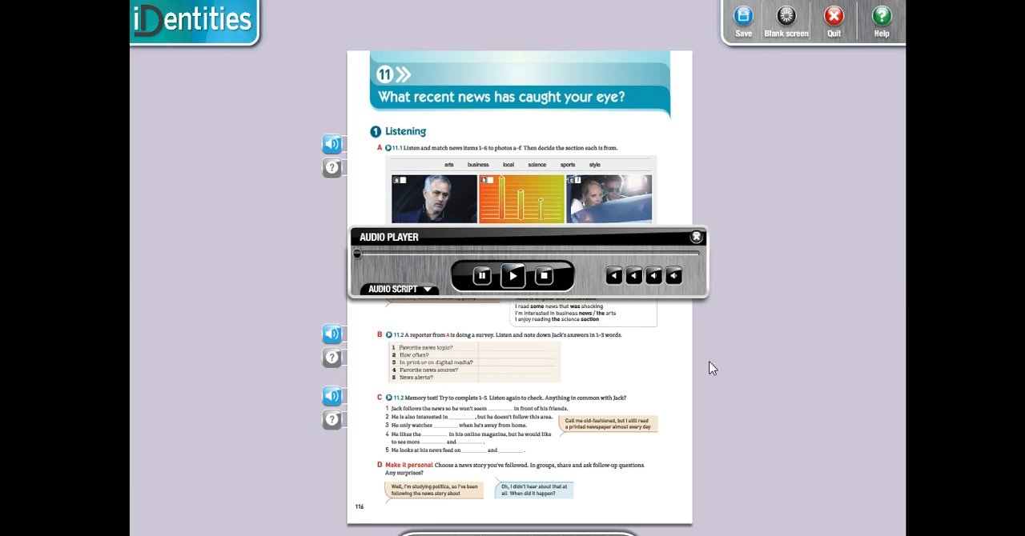
{"action": "mouse_move", "coordinate": [695, 239]}
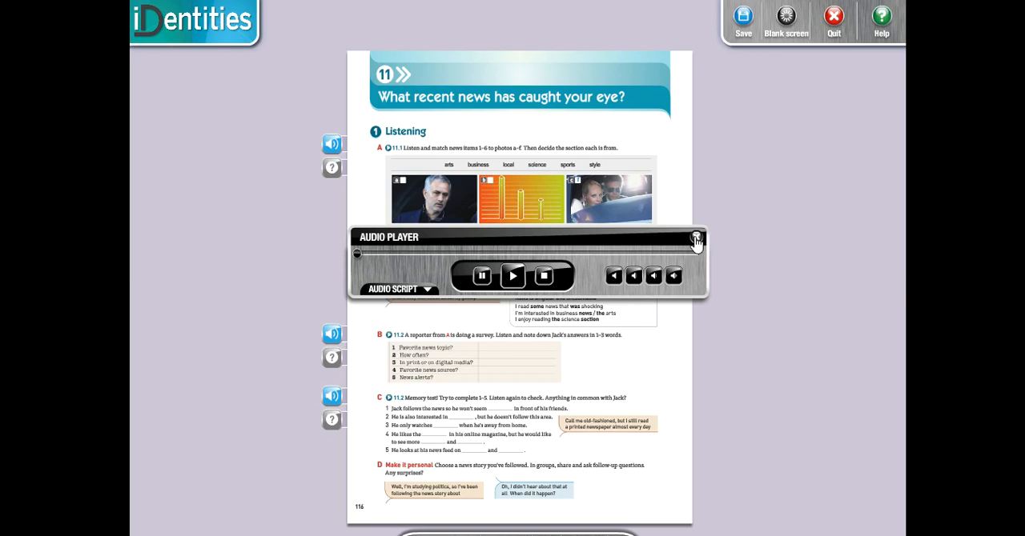
{"action": "left_click", "coordinate": [695, 239]}
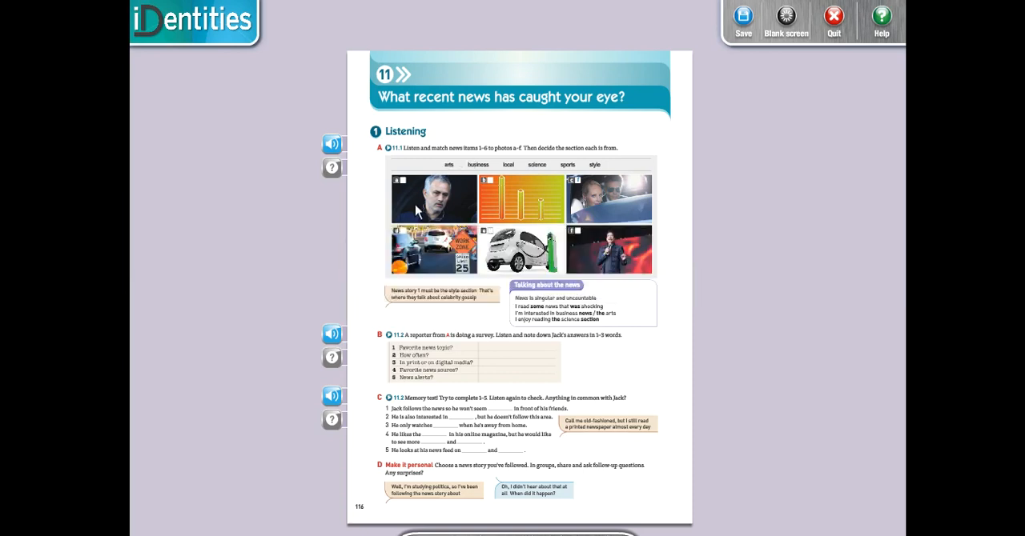
{"action": "mouse_move", "coordinate": [492, 169]}
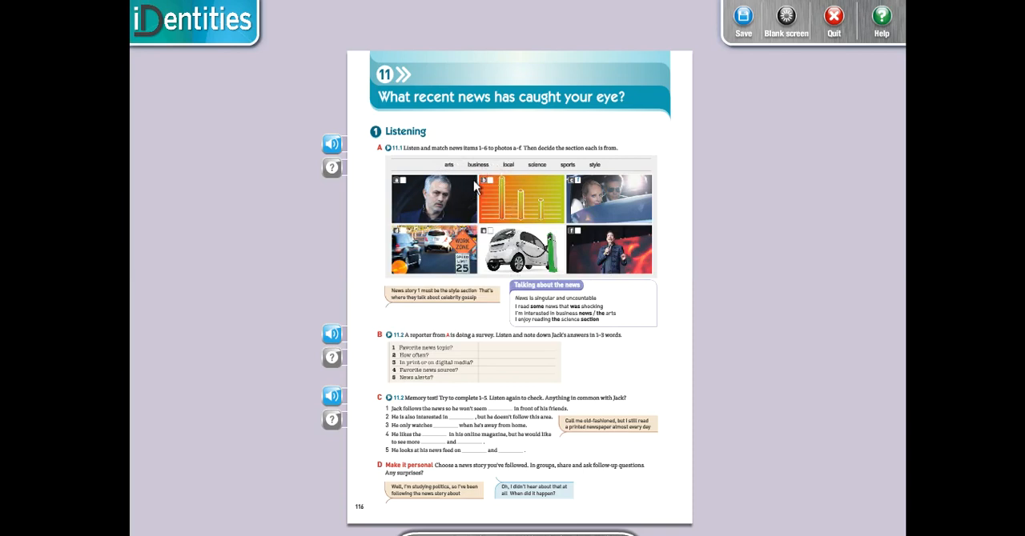
{"action": "mouse_move", "coordinate": [450, 169]}
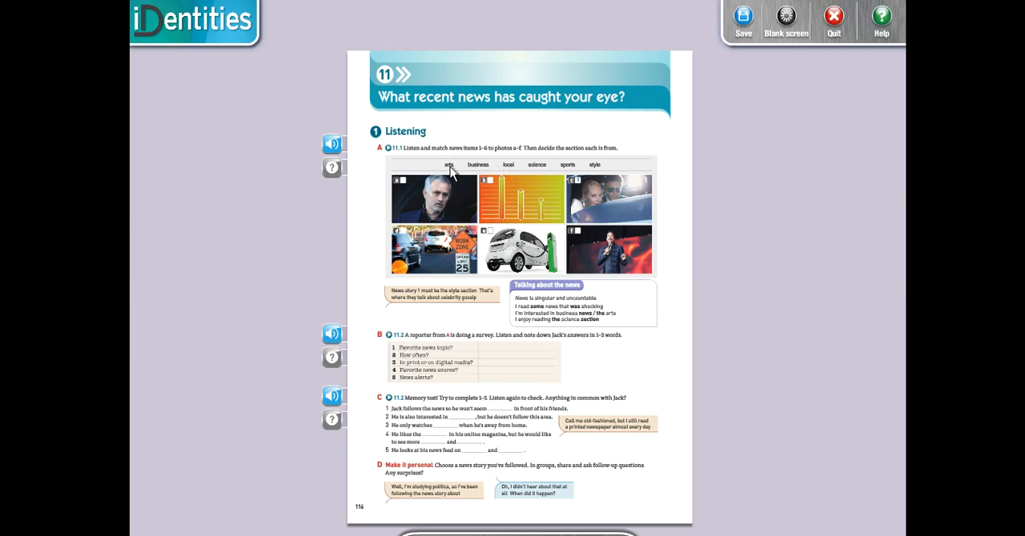
{"action": "mouse_move", "coordinate": [597, 185]}
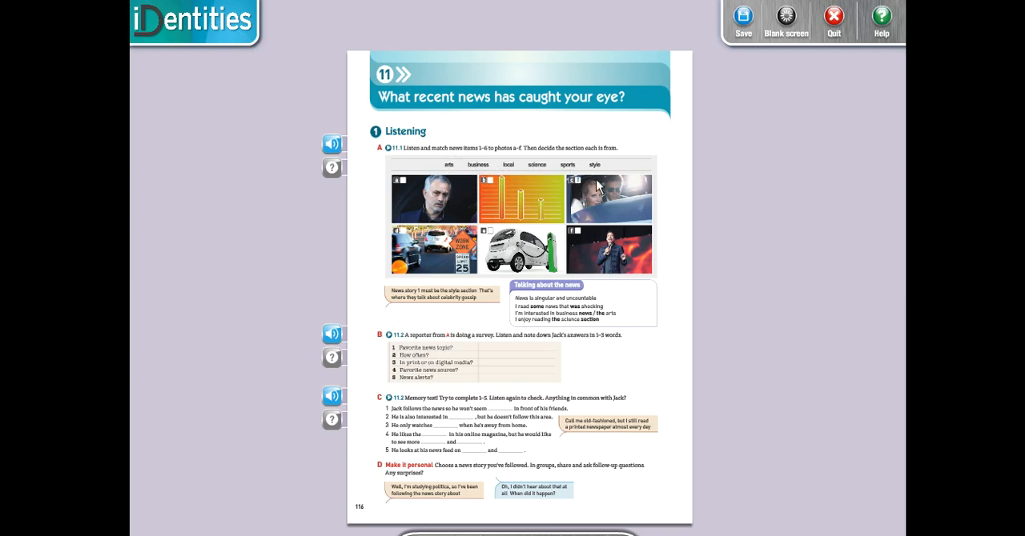
{"action": "mouse_move", "coordinate": [591, 248]}
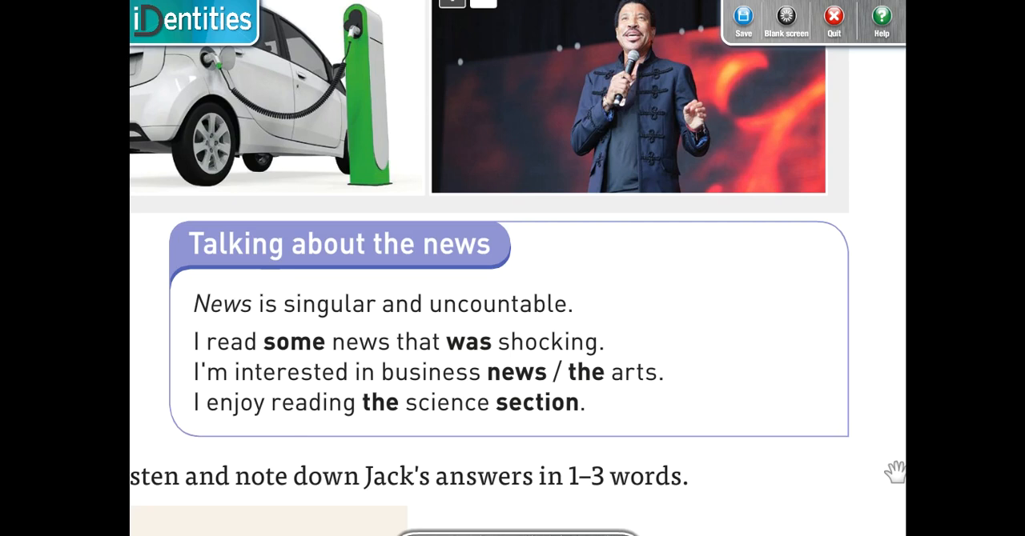
{"action": "mouse_move", "coordinate": [546, 420]}
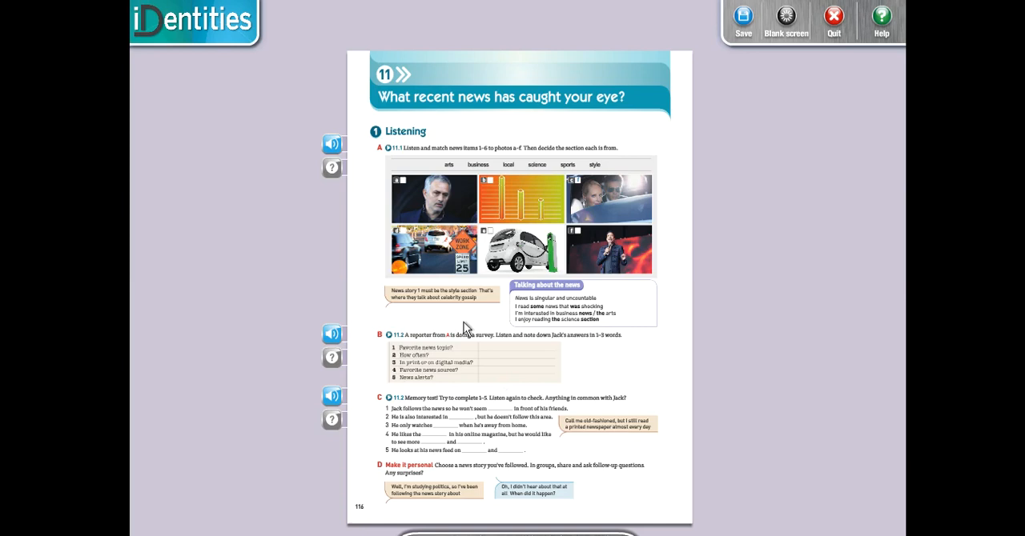
{"action": "mouse_move", "coordinate": [357, 197]}
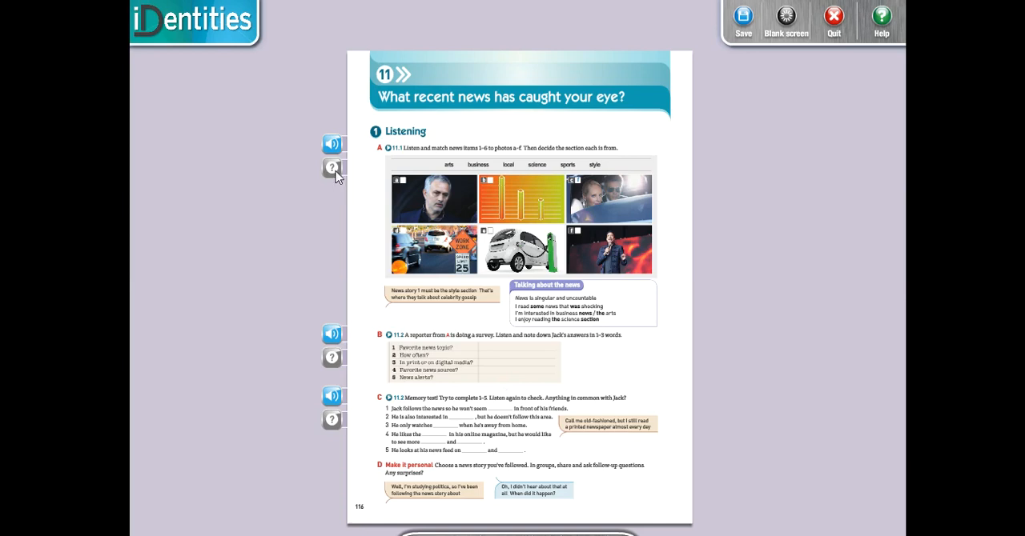
- Reveal the exercise 1A answer key matching news items to photos and sections
{"action": "left_click", "coordinate": [330, 167]}
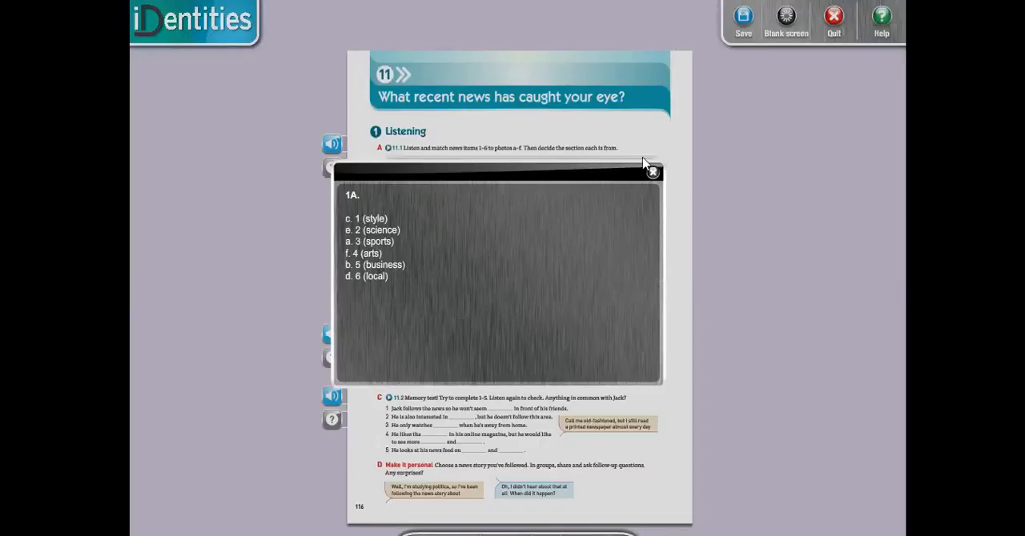
- Close the exercise 1A answer pop-up
{"action": "left_click", "coordinate": [652, 171]}
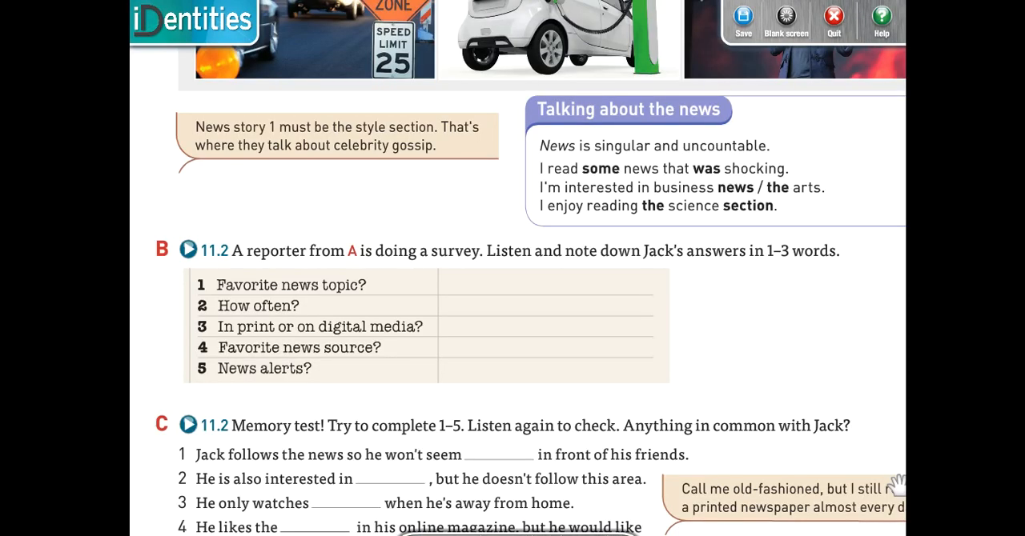
{"action": "mouse_move", "coordinate": [230, 309]}
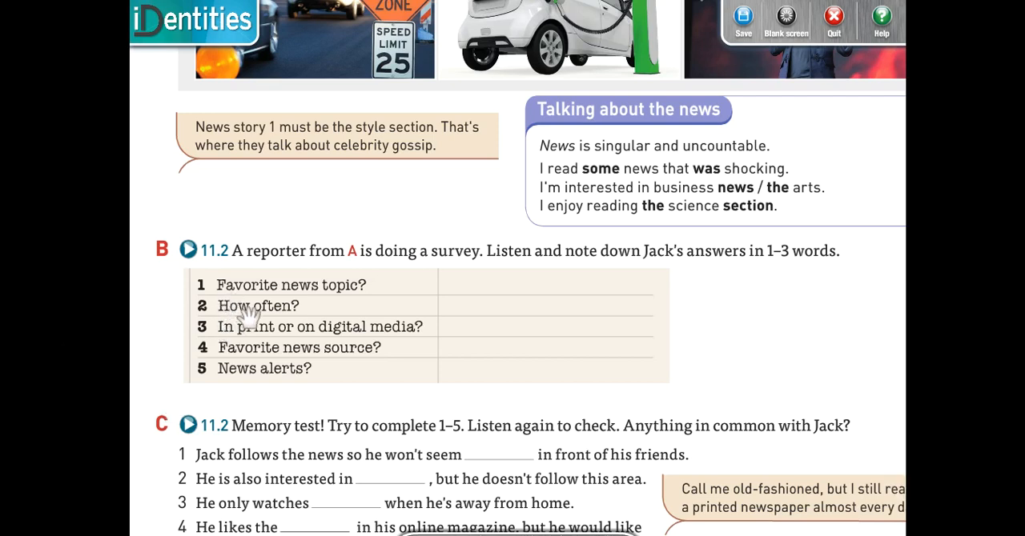
{"action": "mouse_move", "coordinate": [645, 273]}
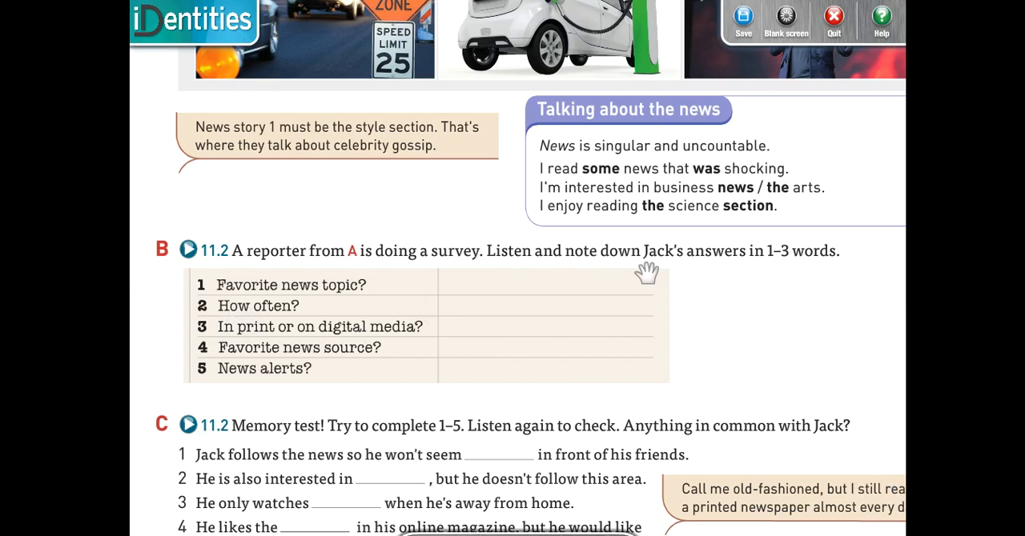
{"action": "mouse_move", "coordinate": [783, 273]}
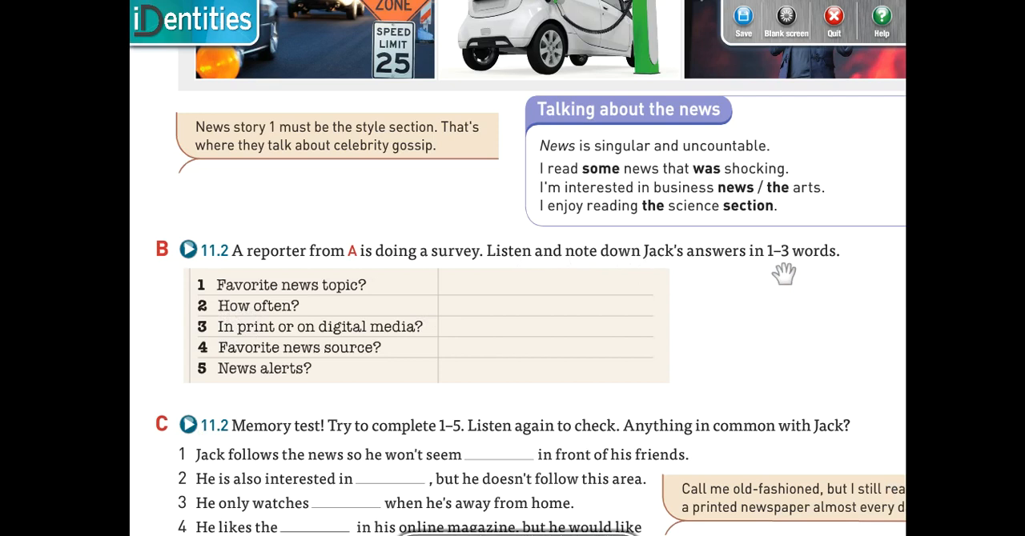
{"action": "mouse_move", "coordinate": [535, 240]}
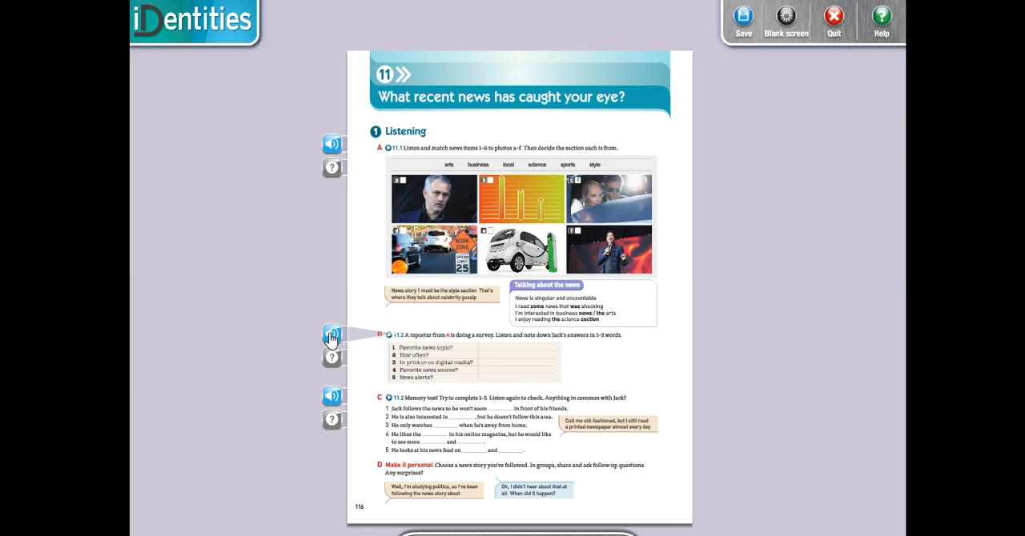
- Play track 11.2 for exercise B, then close its audio player
{"action": "left_click", "coordinate": [327, 338]}
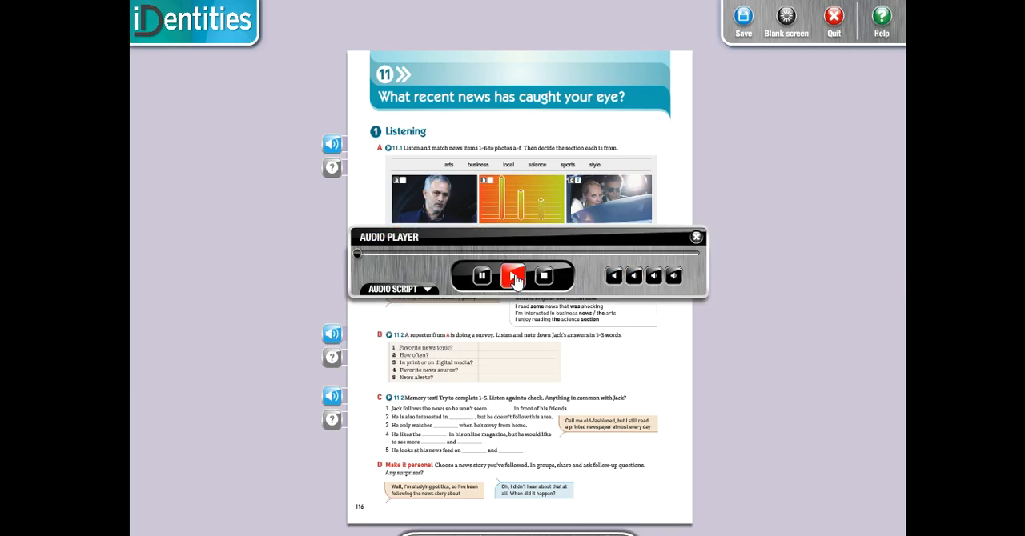
{"action": "left_click", "coordinate": [511, 275]}
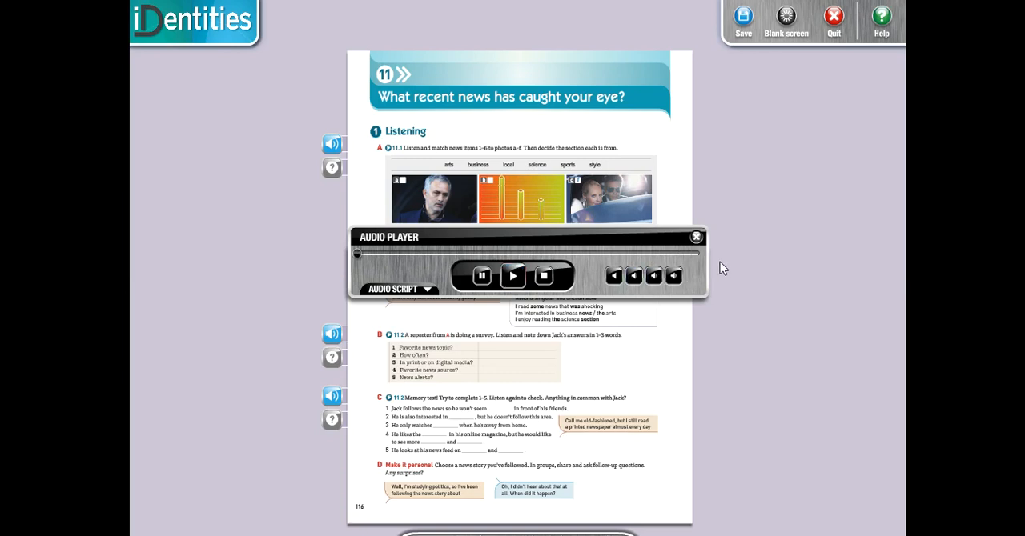
{"action": "mouse_move", "coordinate": [709, 258]}
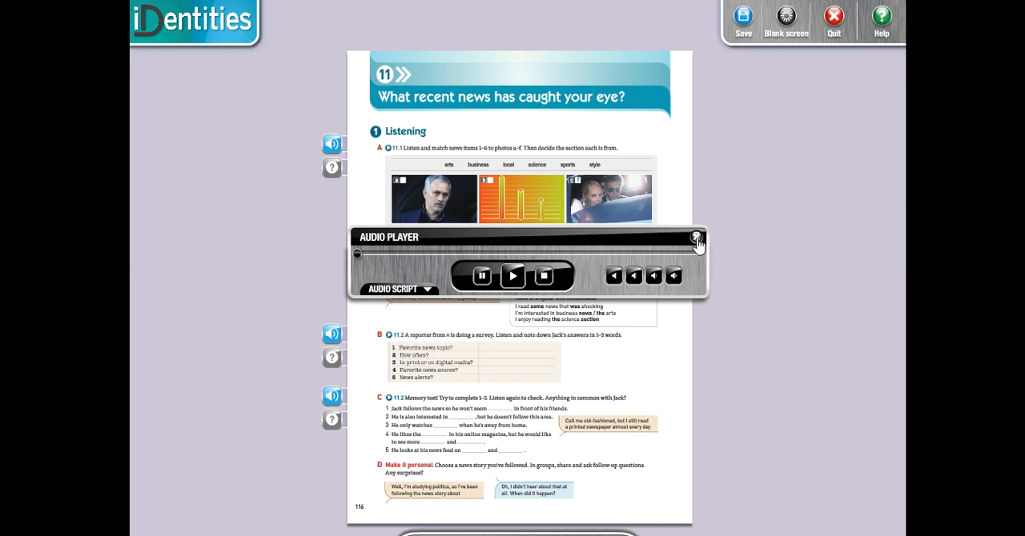
{"action": "left_click", "coordinate": [696, 238]}
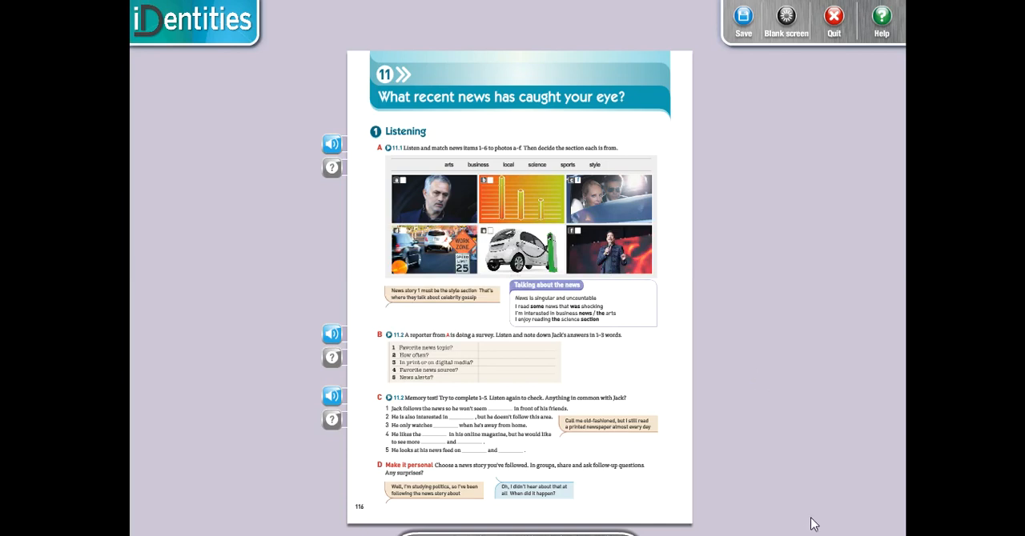
{"action": "left_click", "coordinate": [326, 337]}
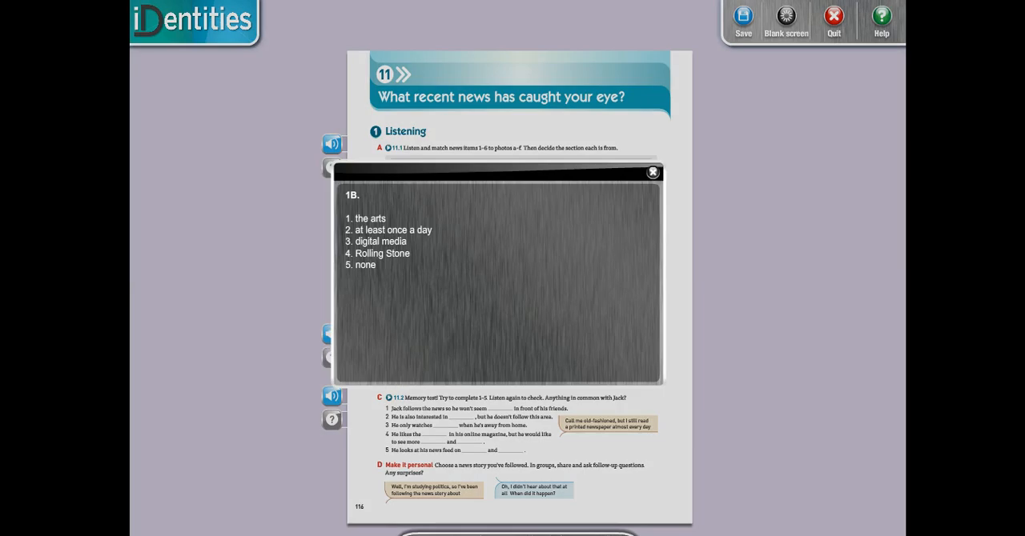
{"action": "mouse_move", "coordinate": [806, 406]}
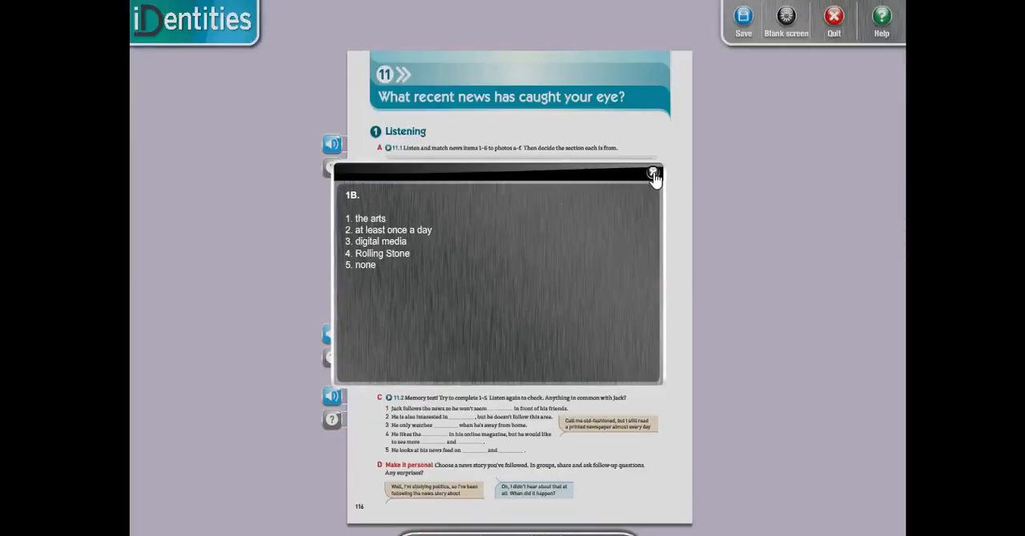
{"action": "left_click", "coordinate": [653, 175]}
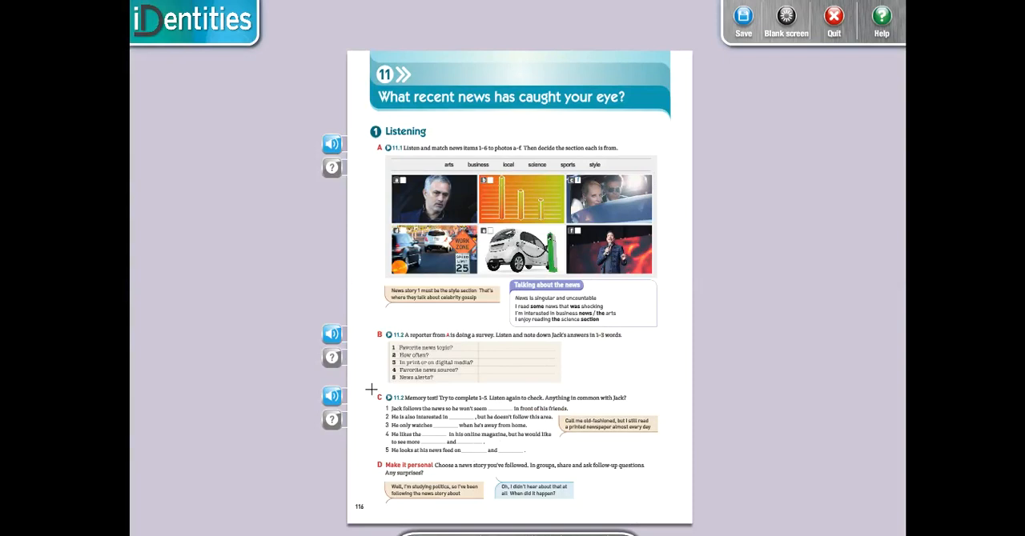
{"action": "left_click_drag", "start_coordinate": [370, 393], "coordinate": [679, 480]}
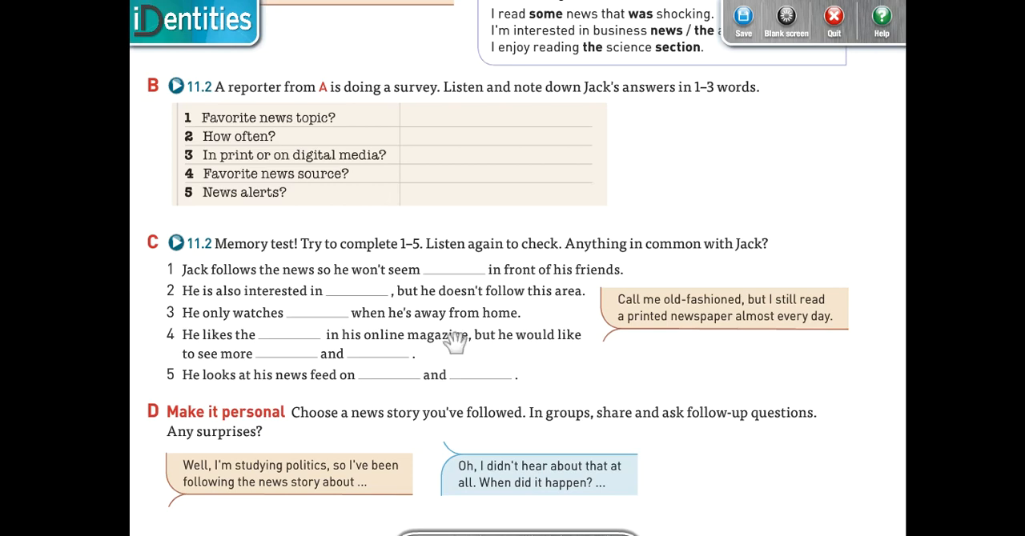
{"action": "mouse_move", "coordinate": [473, 292]}
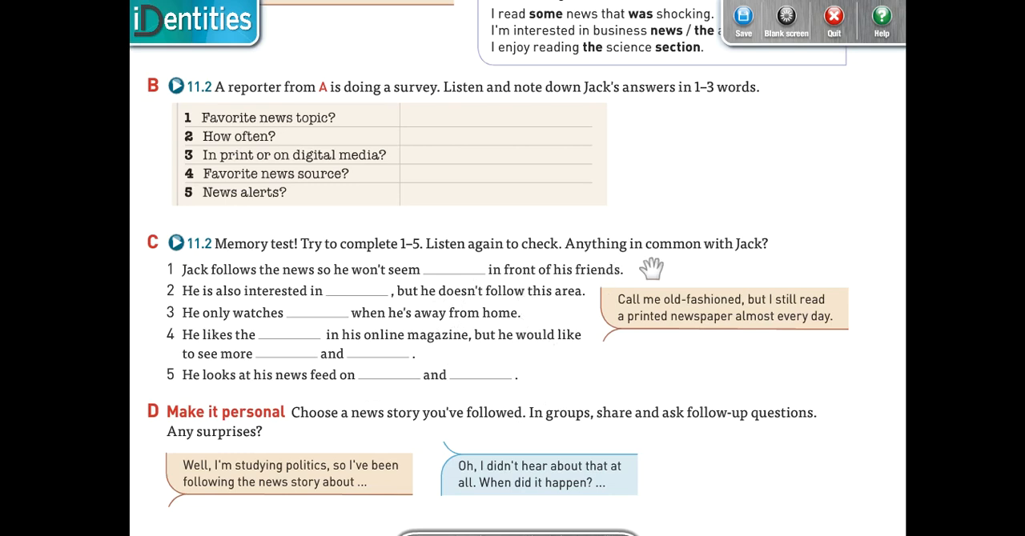
{"action": "mouse_move", "coordinate": [312, 289]}
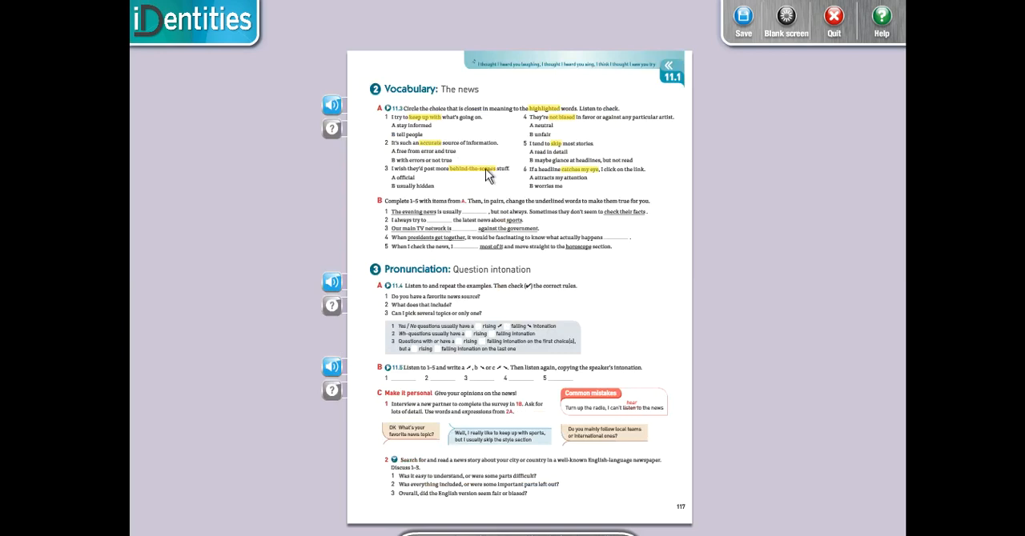
{"action": "mouse_move", "coordinate": [647, 247]}
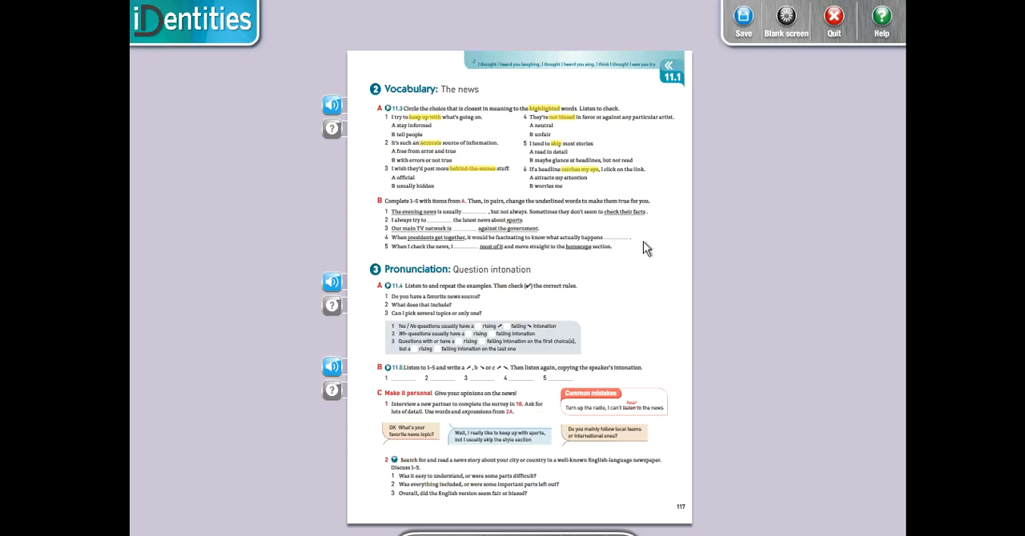
{"action": "mouse_move", "coordinate": [526, 356]}
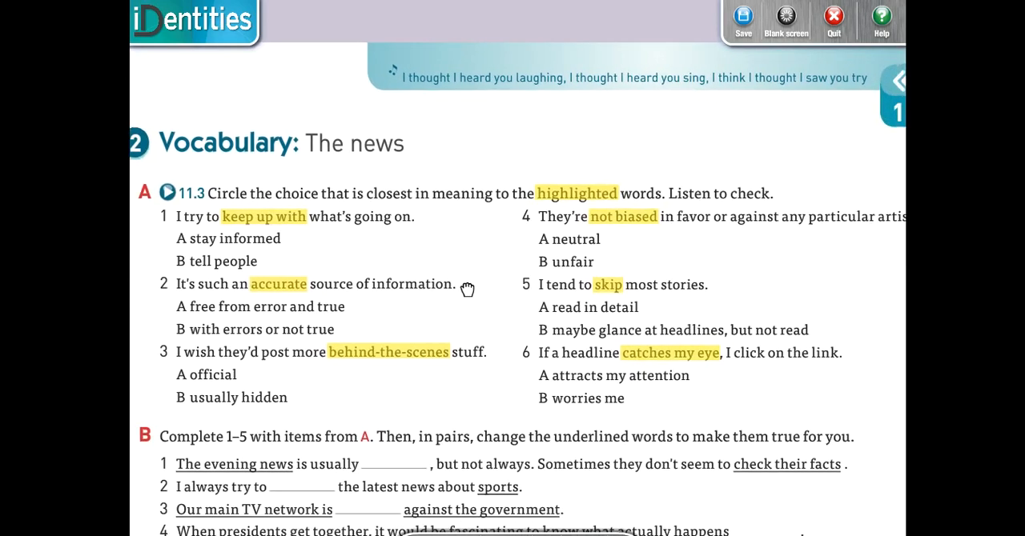
{"action": "mouse_move", "coordinate": [509, 216]}
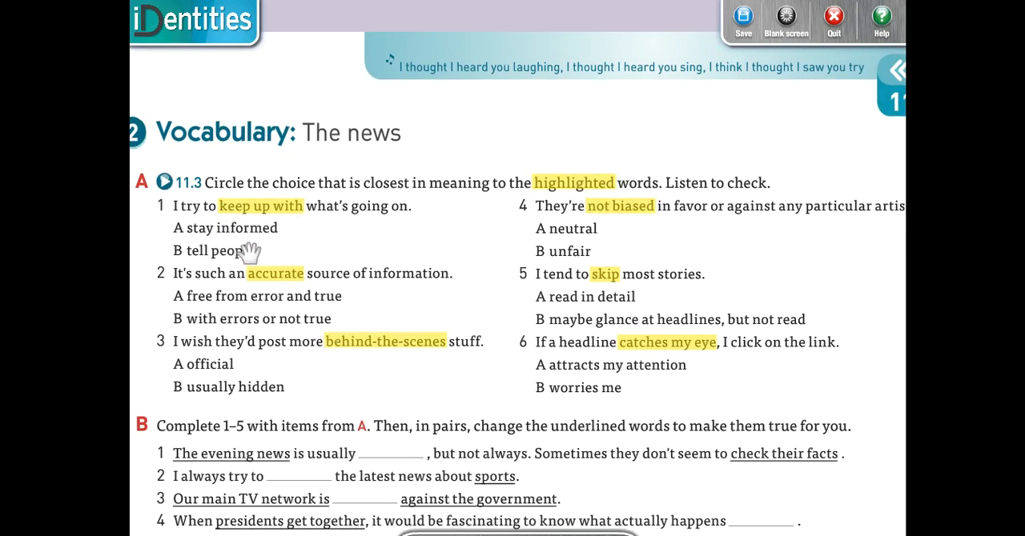
{"action": "mouse_move", "coordinate": [248, 268]}
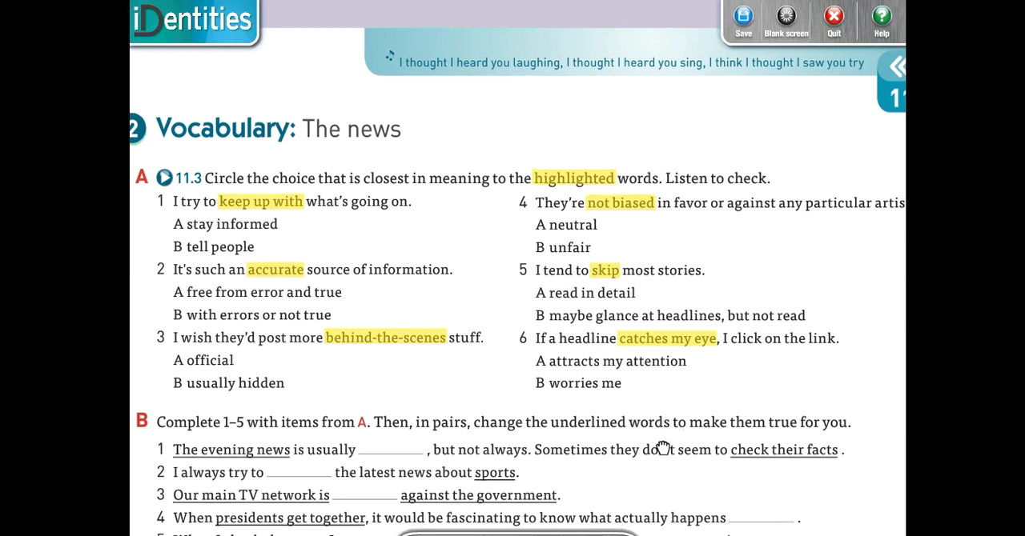
{"action": "scroll", "scroll_direction": "down", "scroll_amount": 3}
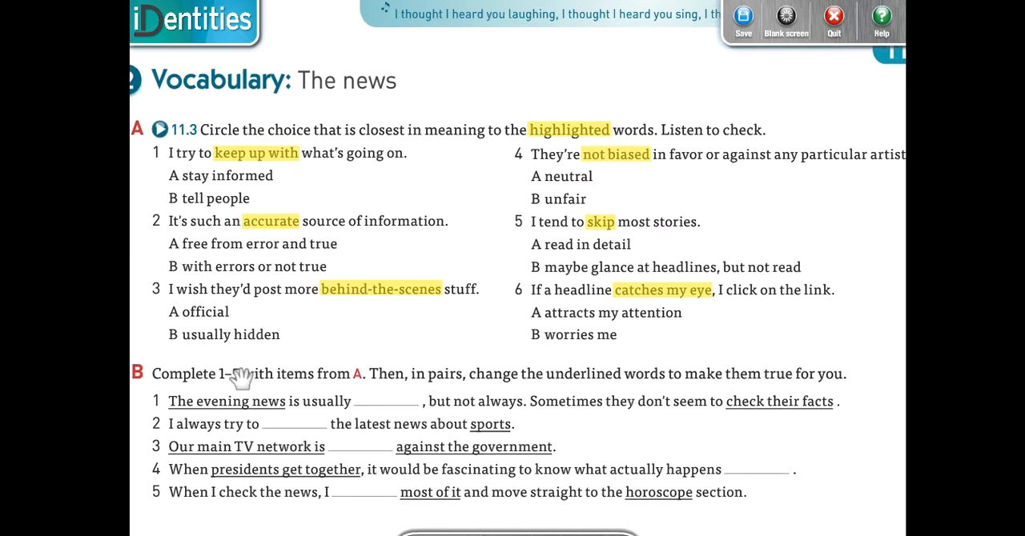
{"action": "mouse_move", "coordinate": [320, 384]}
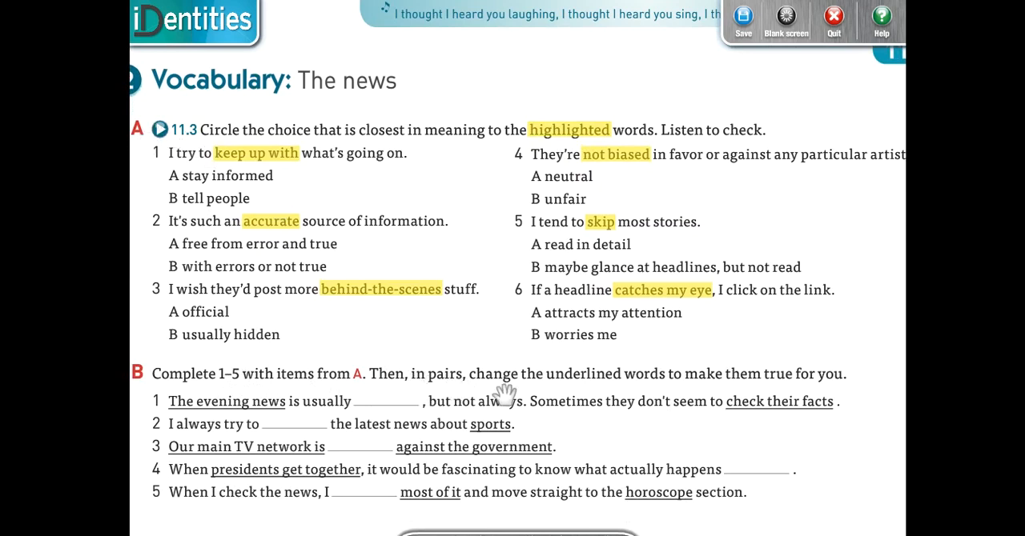
{"action": "mouse_move", "coordinate": [468, 412]}
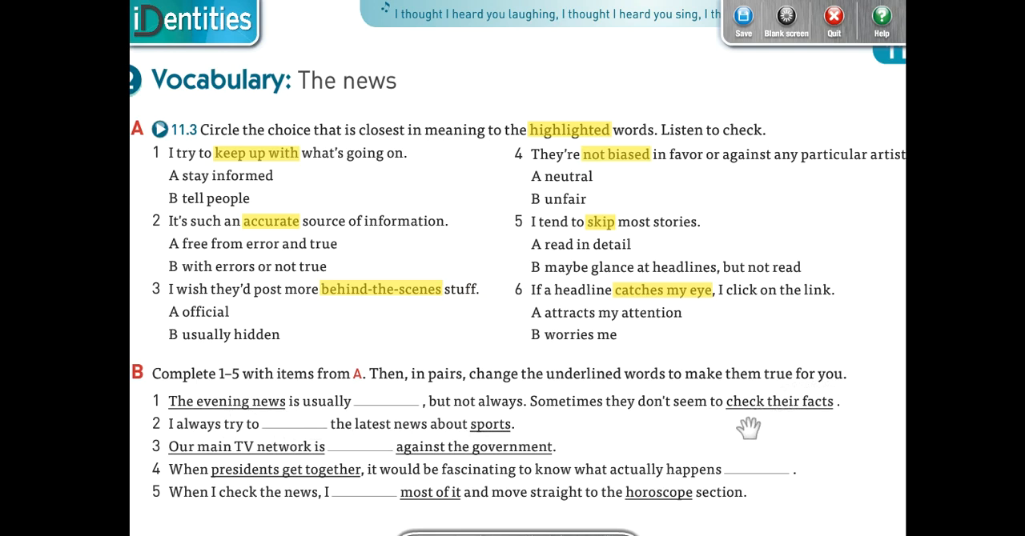
{"action": "mouse_move", "coordinate": [344, 425]}
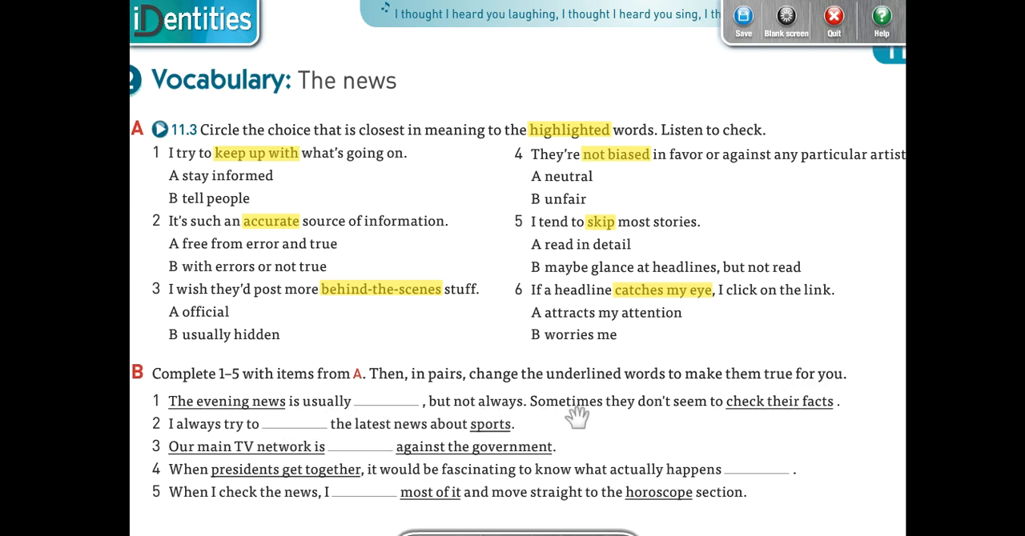
{"action": "mouse_move", "coordinate": [352, 448]}
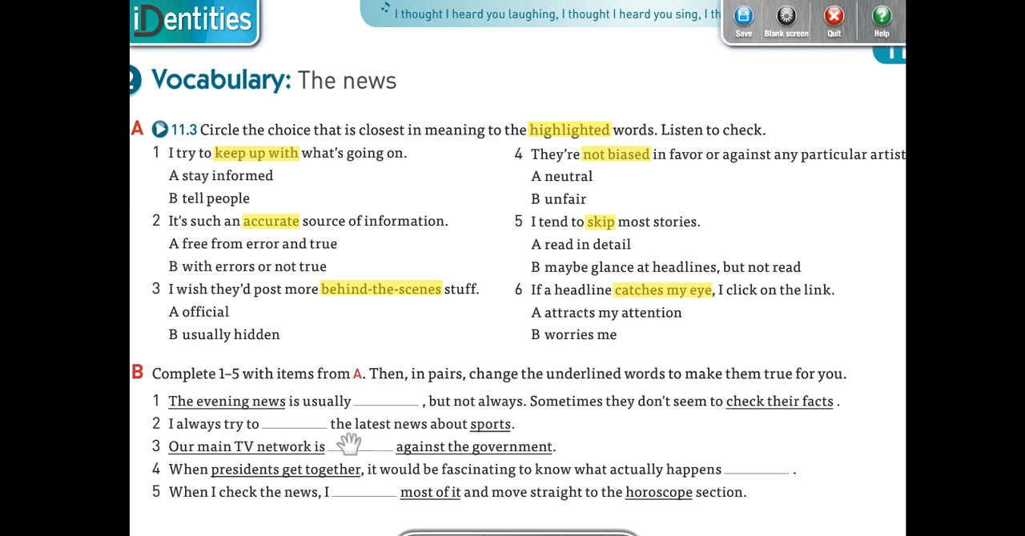
{"action": "mouse_move", "coordinate": [264, 408]}
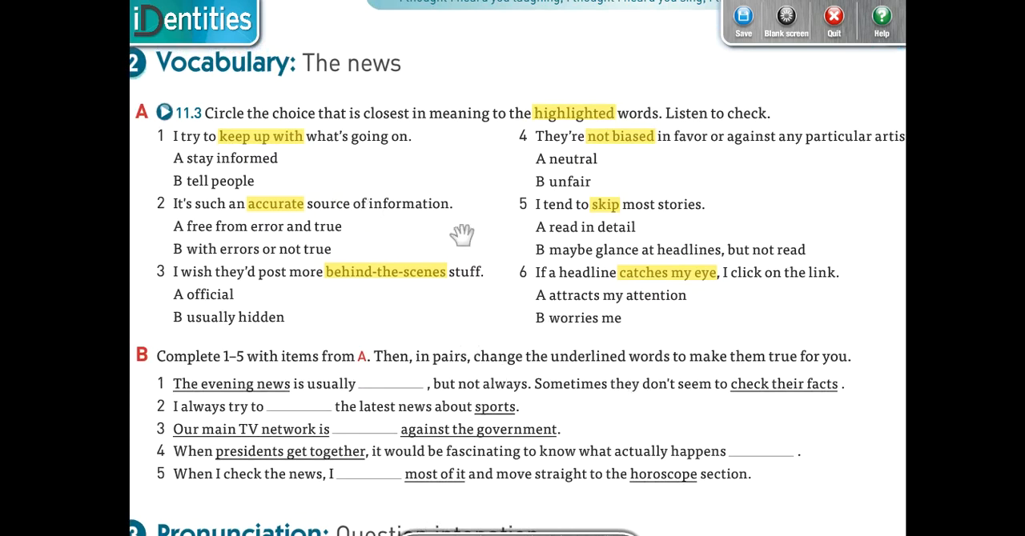
{"action": "mouse_move", "coordinate": [644, 246]}
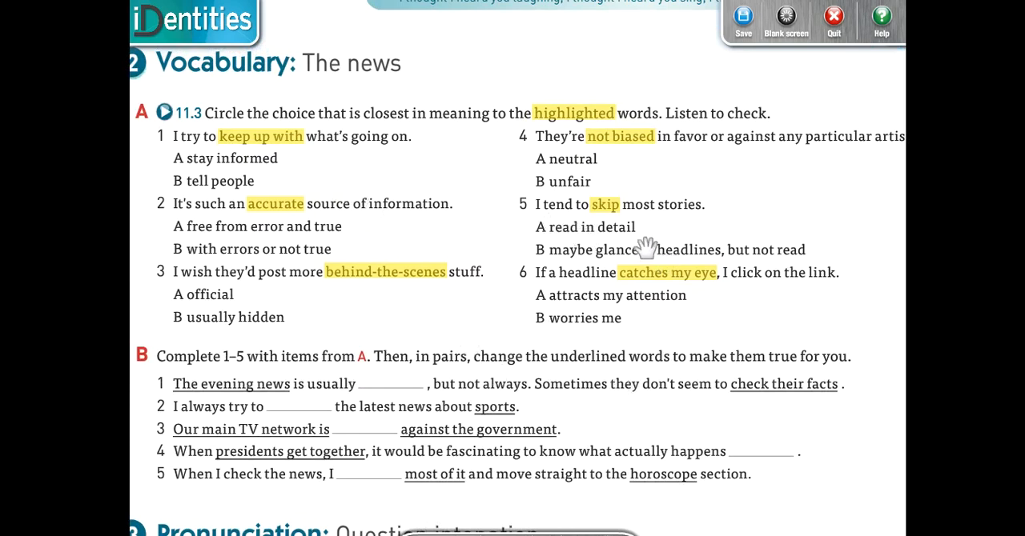
{"action": "mouse_move", "coordinate": [807, 217]}
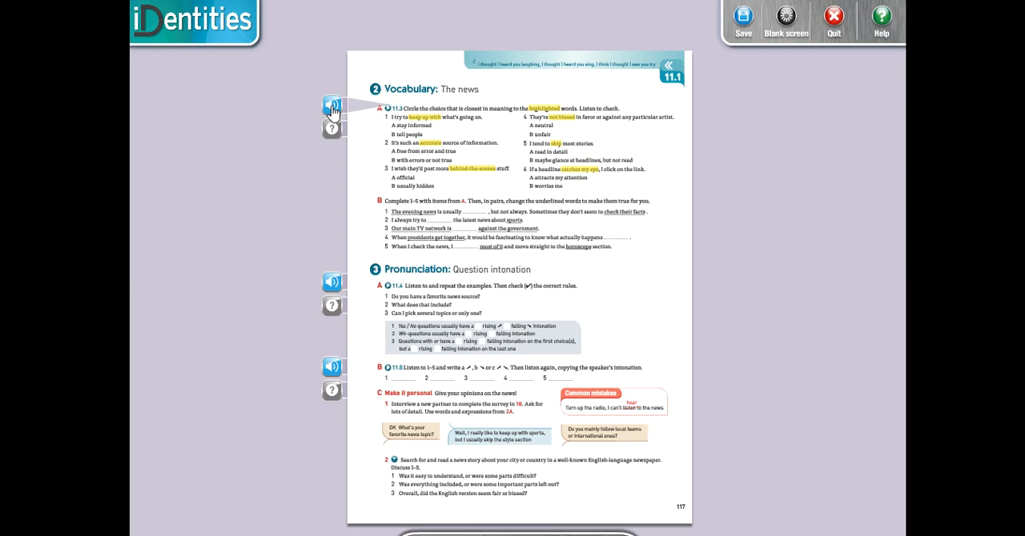
- Play vocabulary track 11.3 for exercise 2A and stop it when finished
{"action": "left_click", "coordinate": [331, 109]}
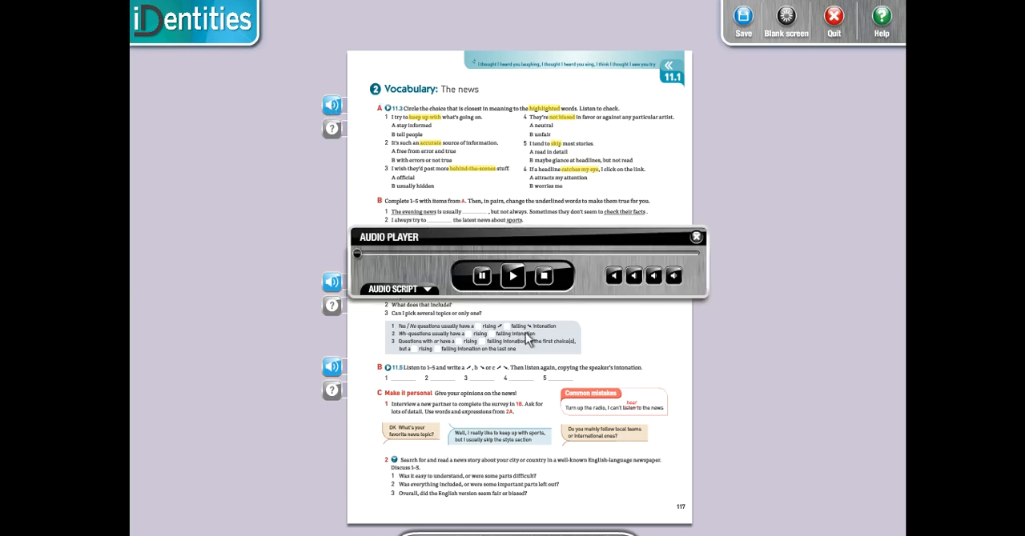
{"action": "left_click", "coordinate": [512, 277]}
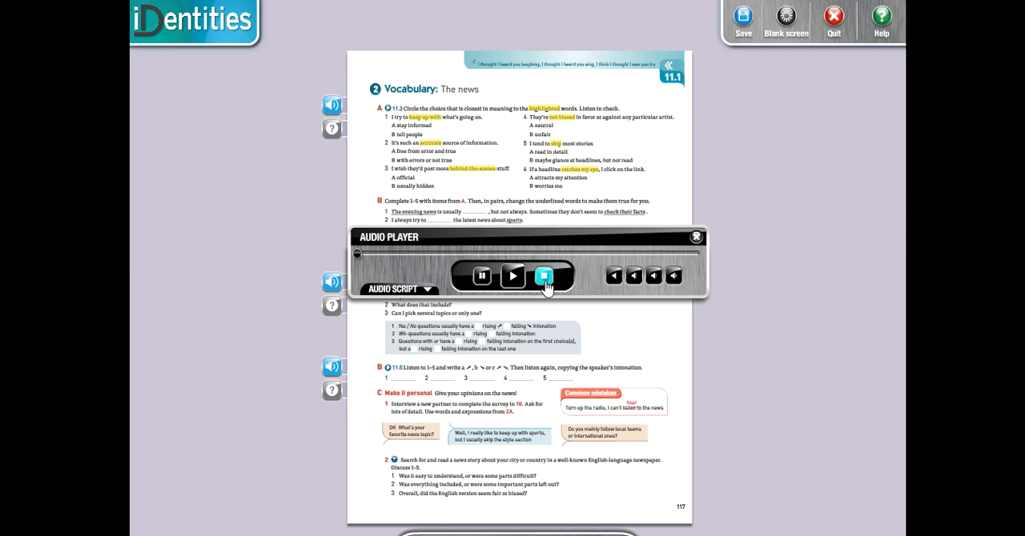
{"action": "left_click", "coordinate": [542, 276]}
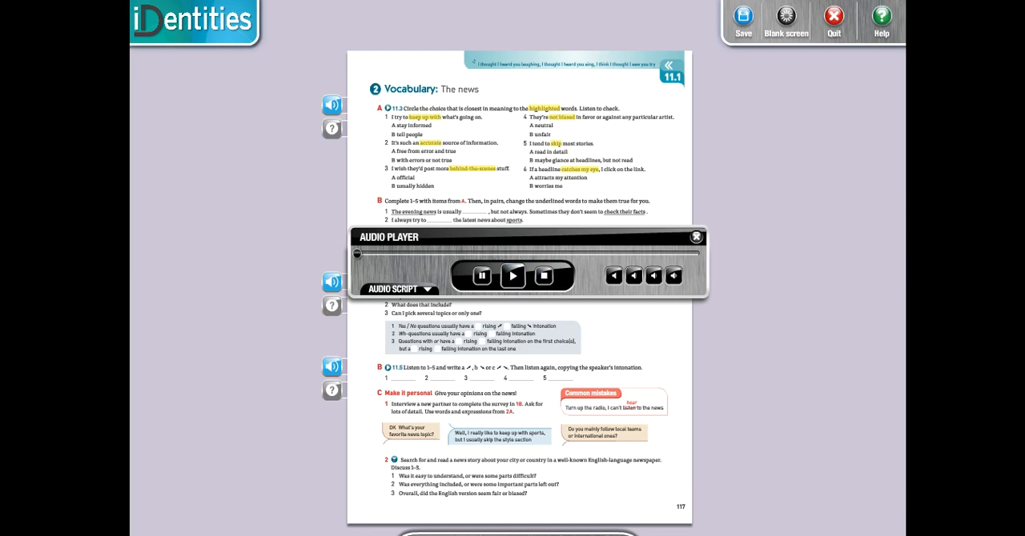